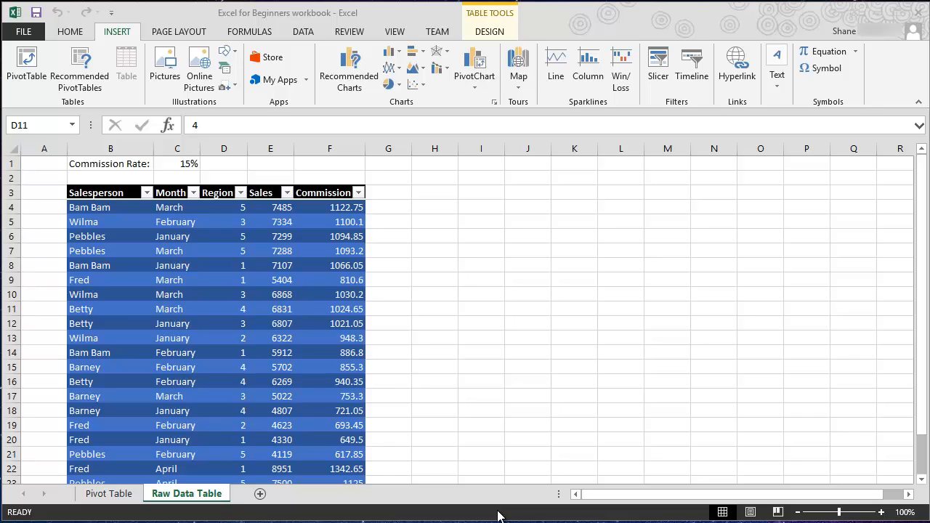
mouse_move(534, 346)
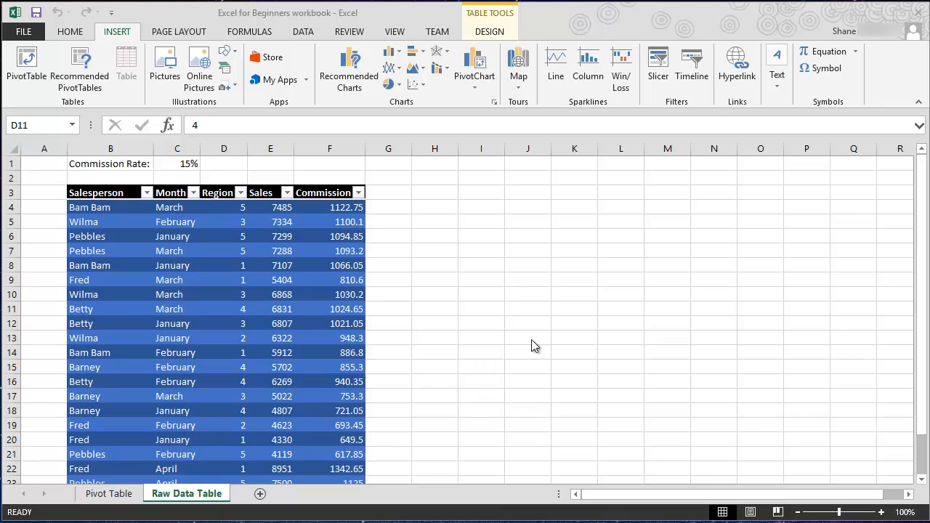
mouse_move(521, 404)
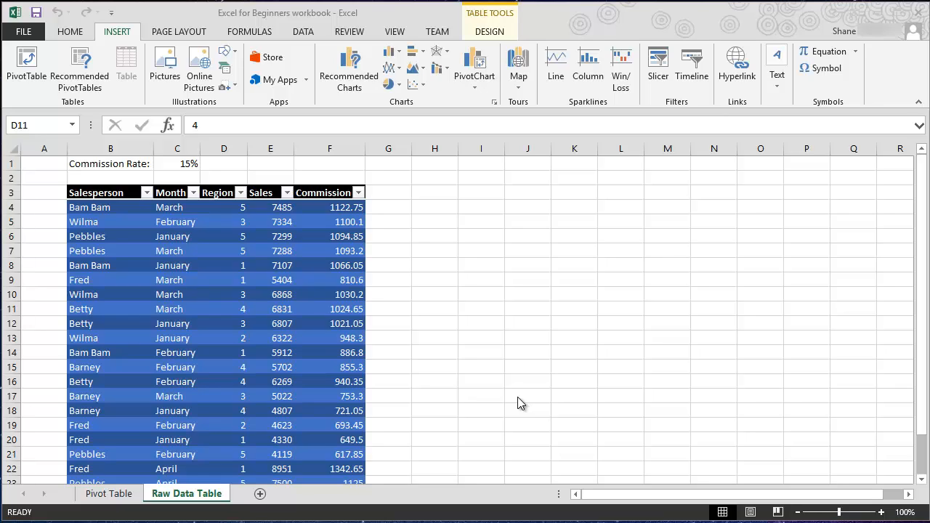
mouse_move(505, 227)
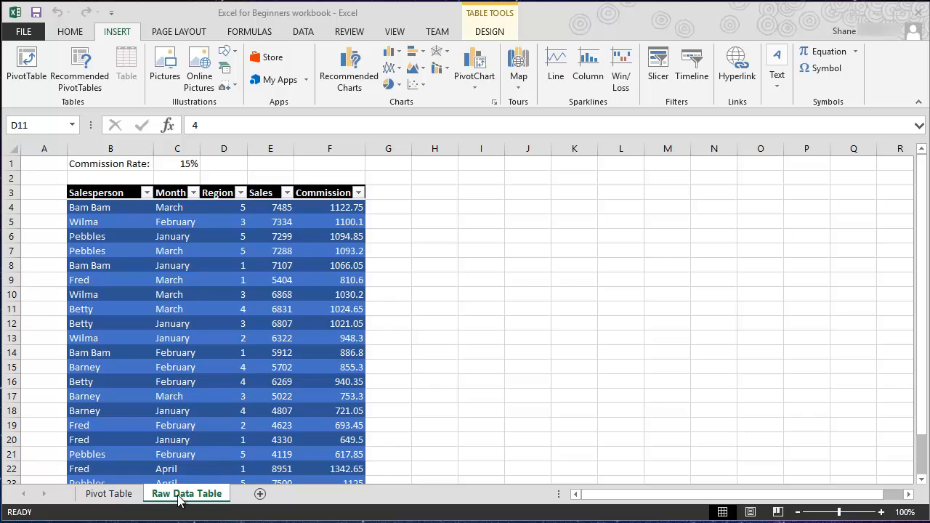
Select a cell inside the sales data table
click(224, 309)
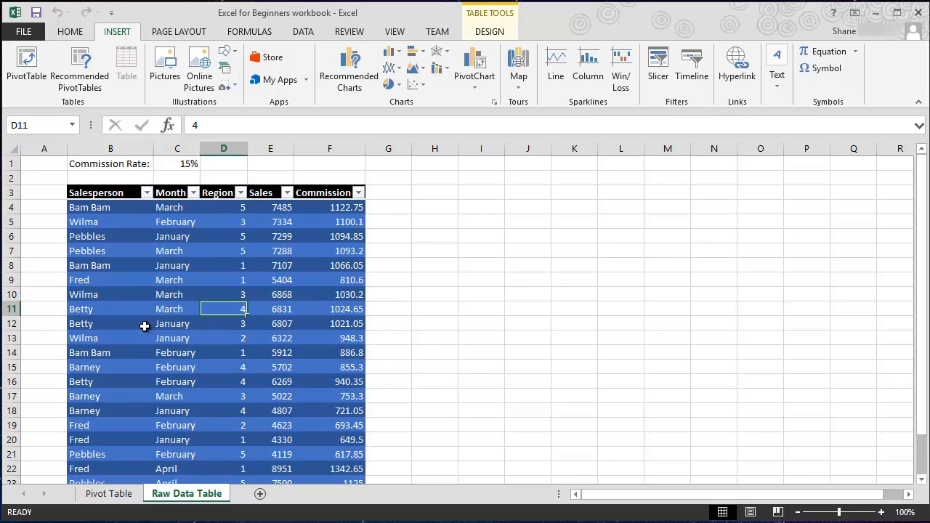
click(111, 279)
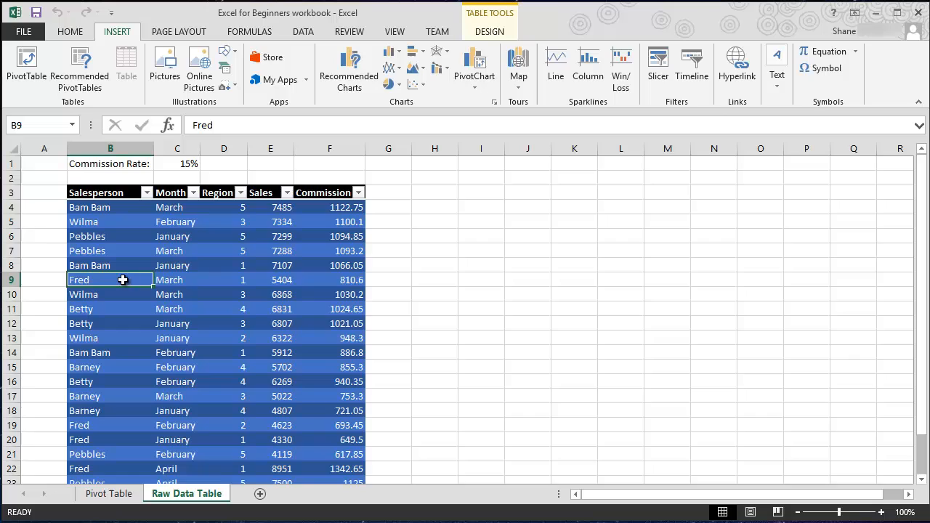
click(110, 236)
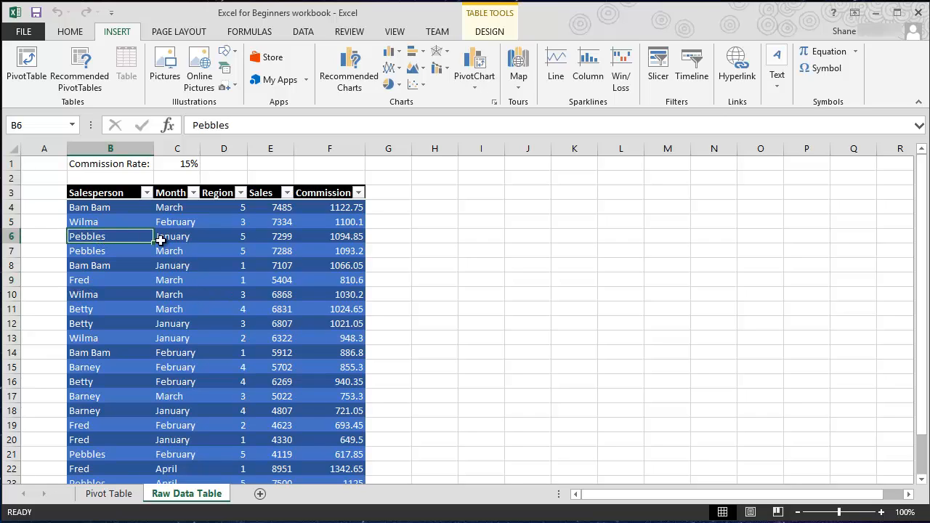
click(177, 323)
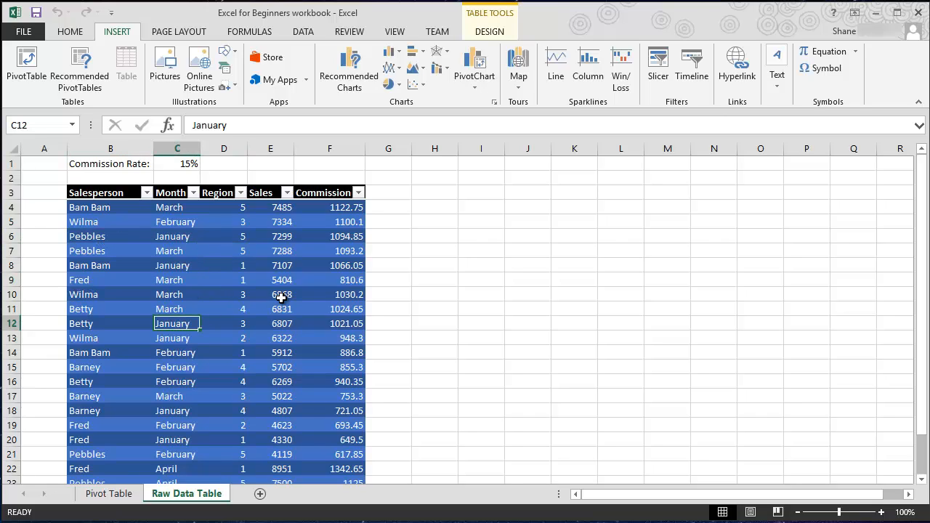
click(177, 338)
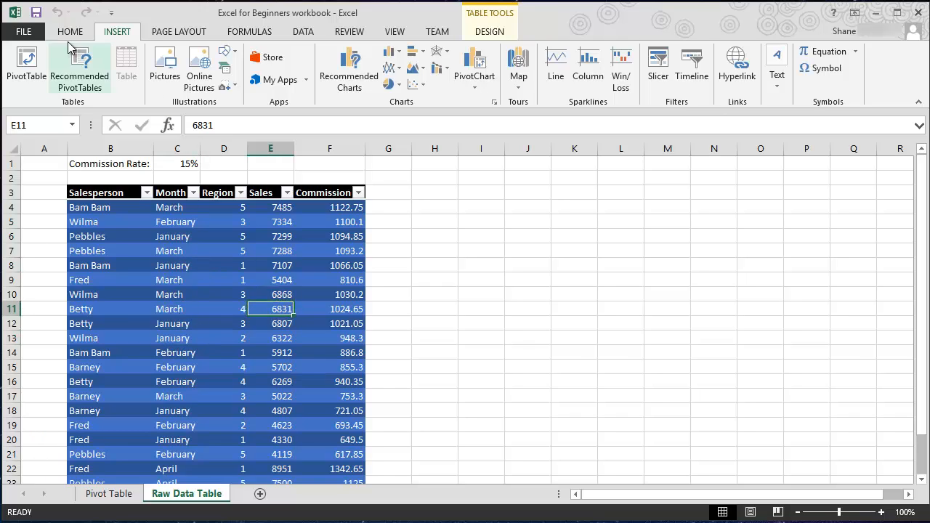
mouse_move(113, 40)
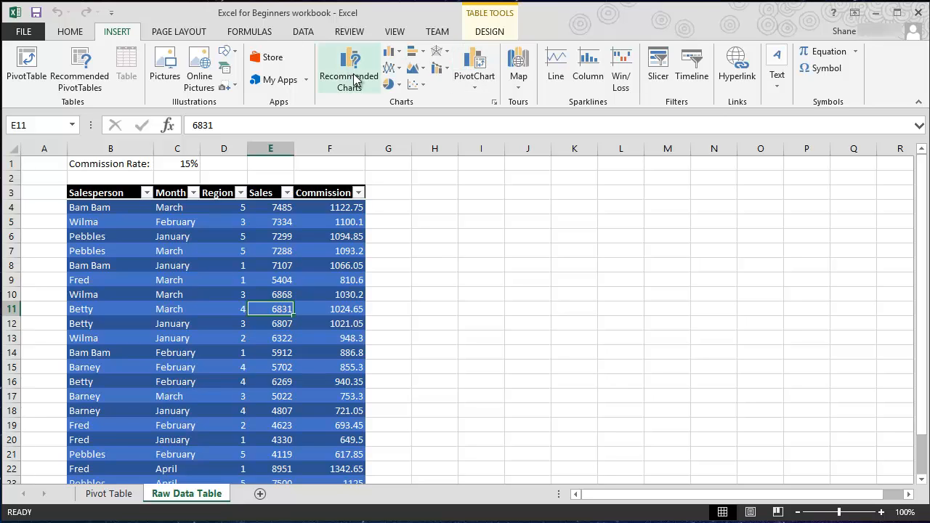
mouse_move(349, 65)
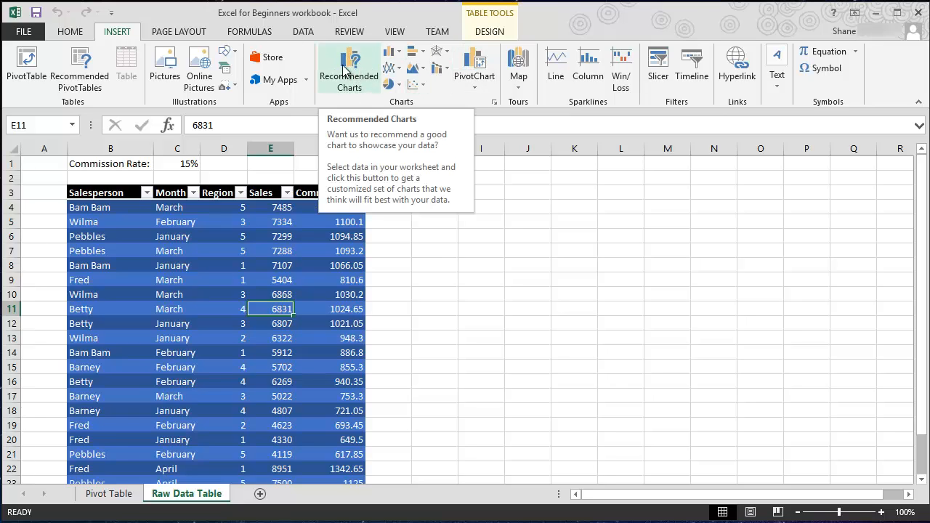
mouse_move(356, 80)
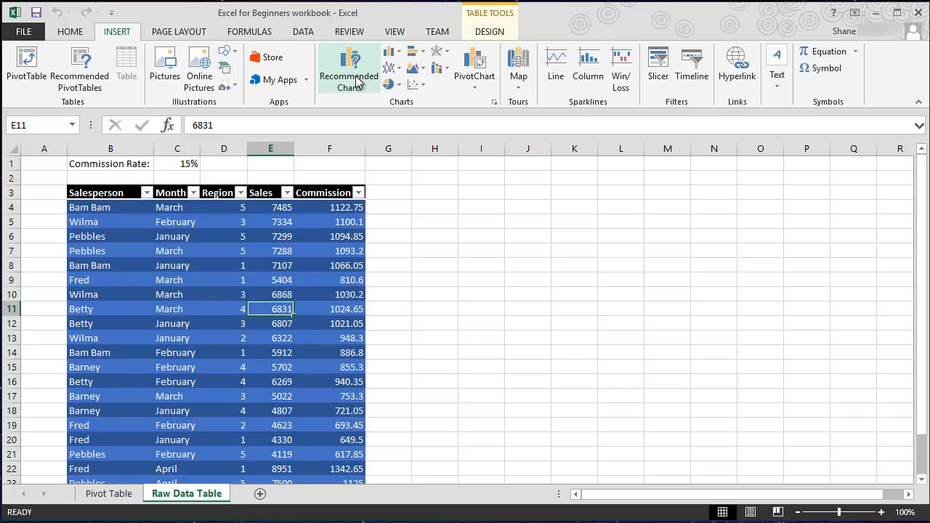
mouse_move(272, 122)
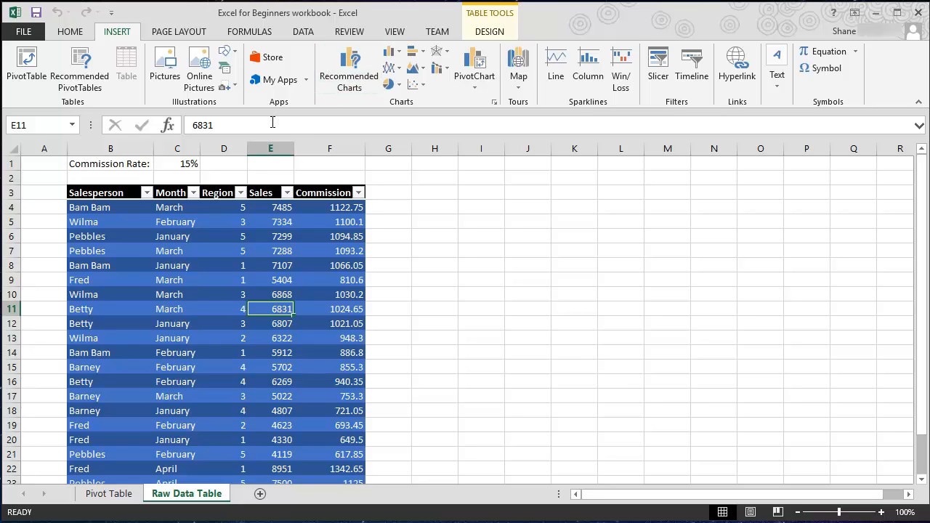
click(224, 280)
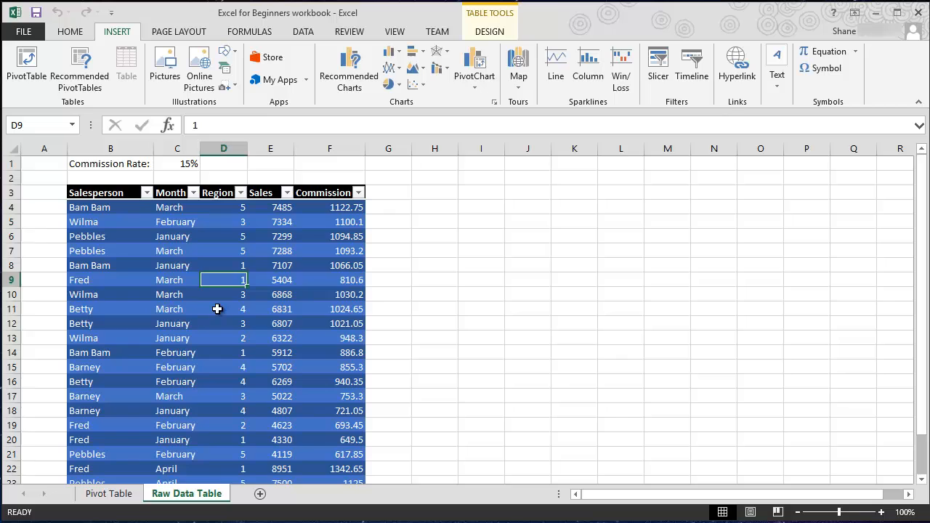
click(224, 308)
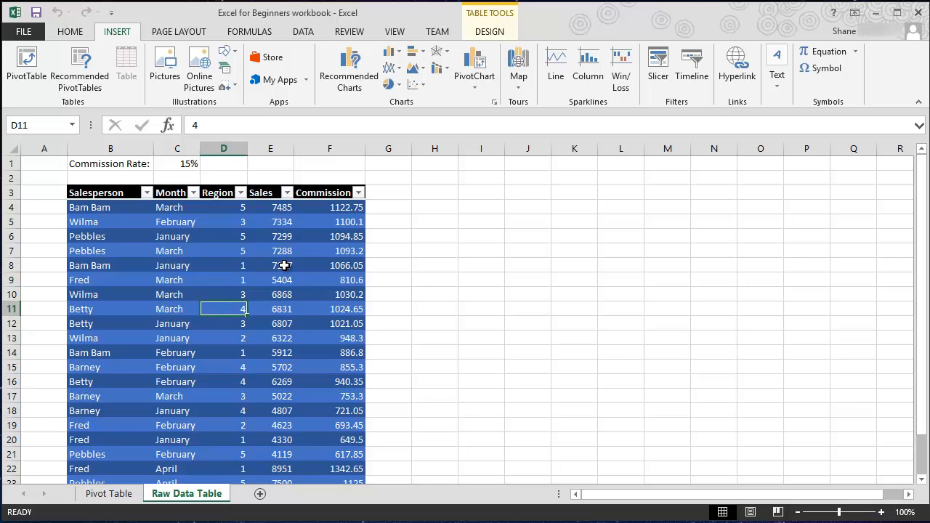
mouse_move(349, 69)
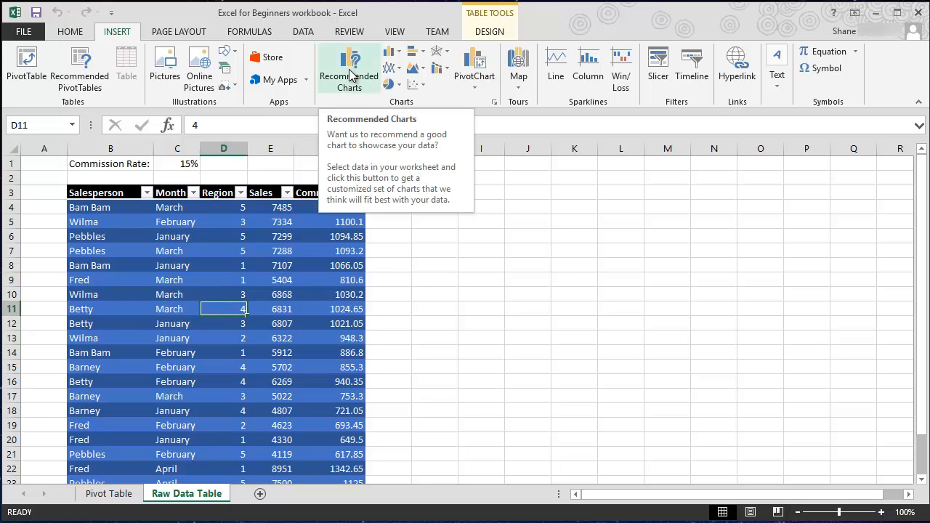
Preview Recommended Charts, settling on Sum of Sales by Salesperson and Month clustered column
click(349, 69)
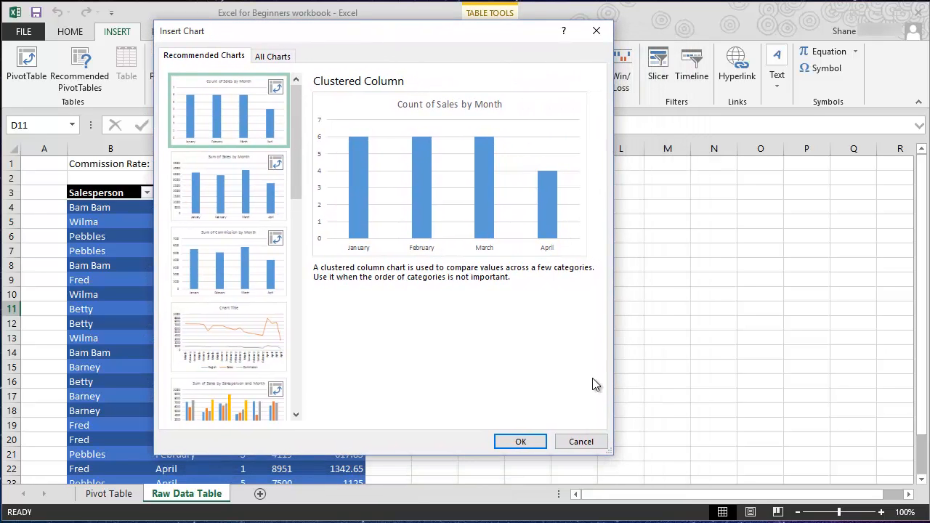
mouse_move(612, 454)
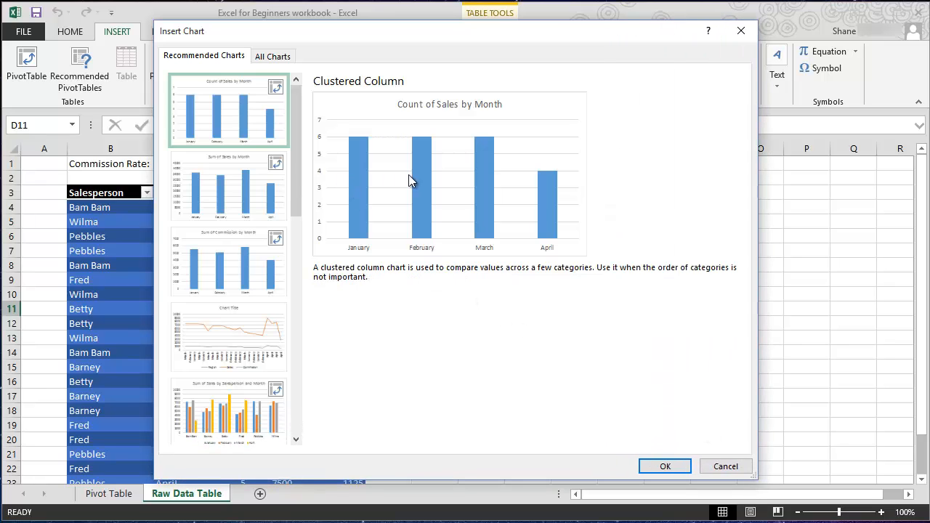
mouse_move(105, 235)
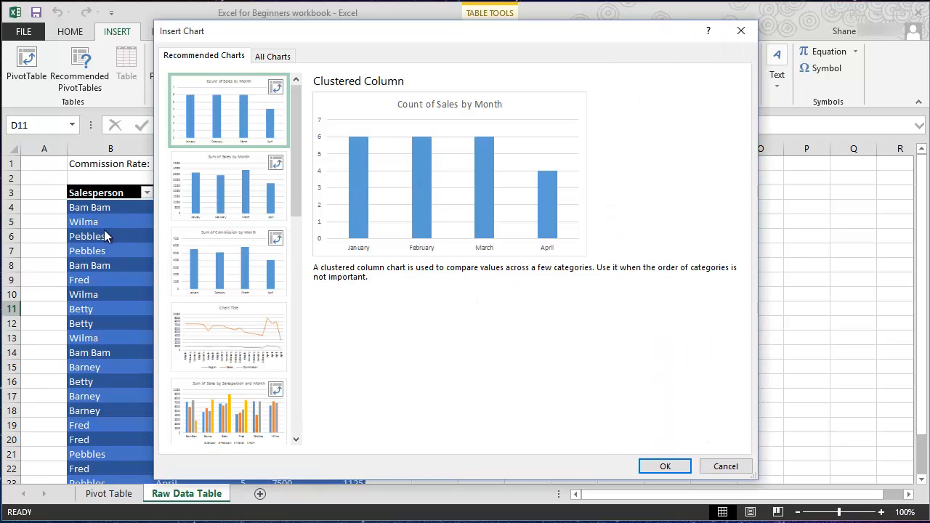
mouse_move(384, 202)
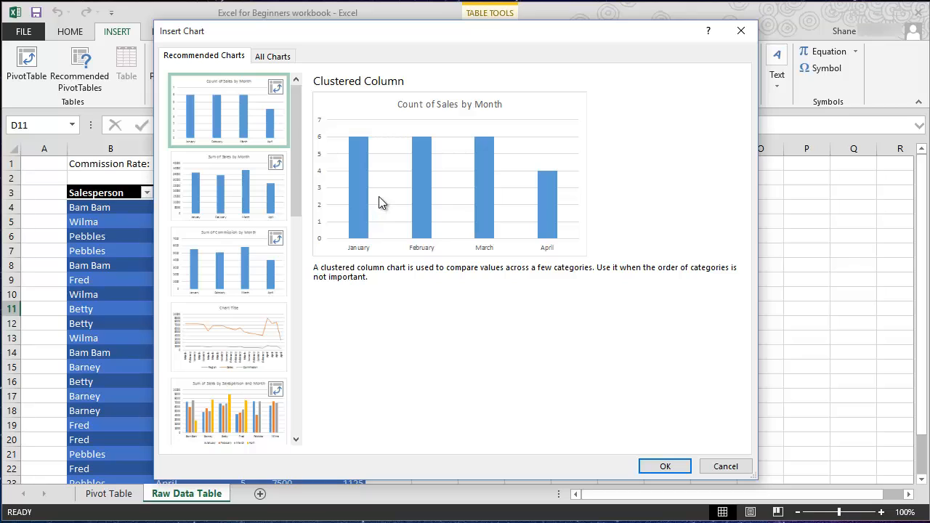
mouse_move(356, 220)
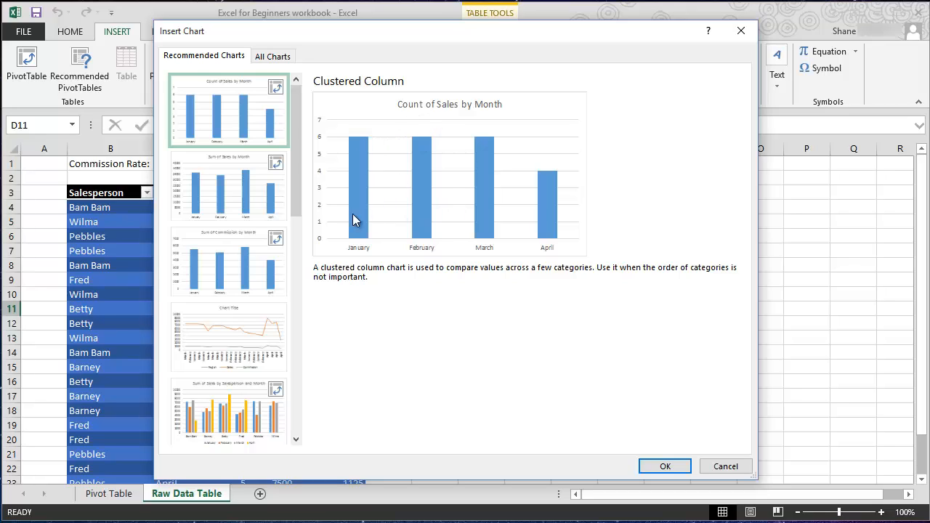
mouse_move(384, 165)
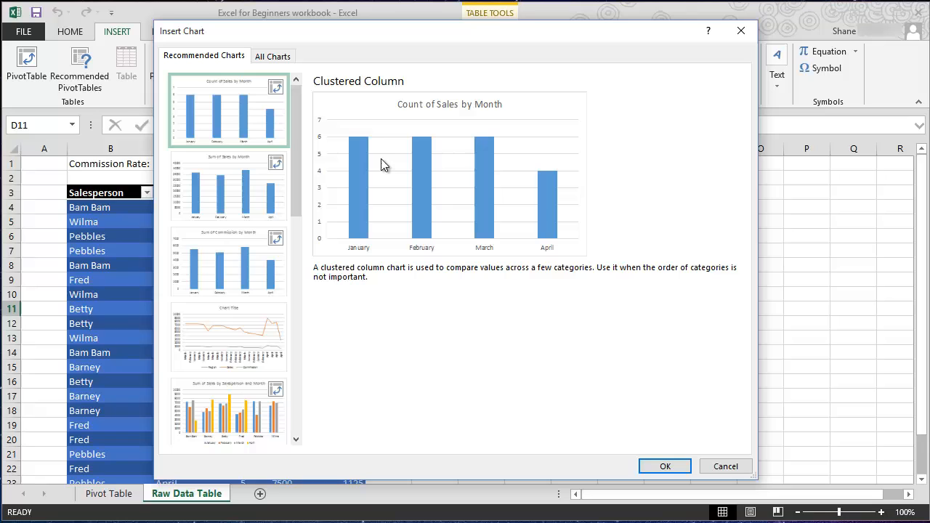
mouse_move(407, 198)
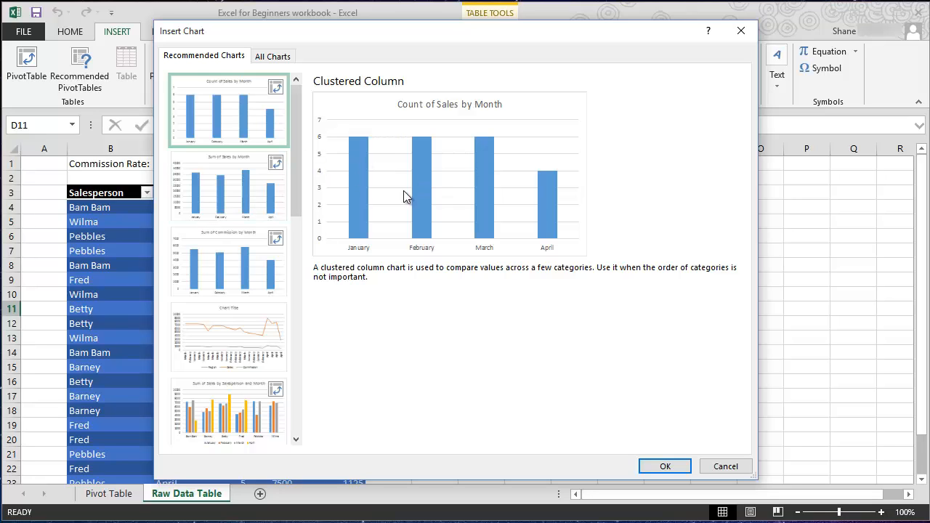
scroll(down, 3)
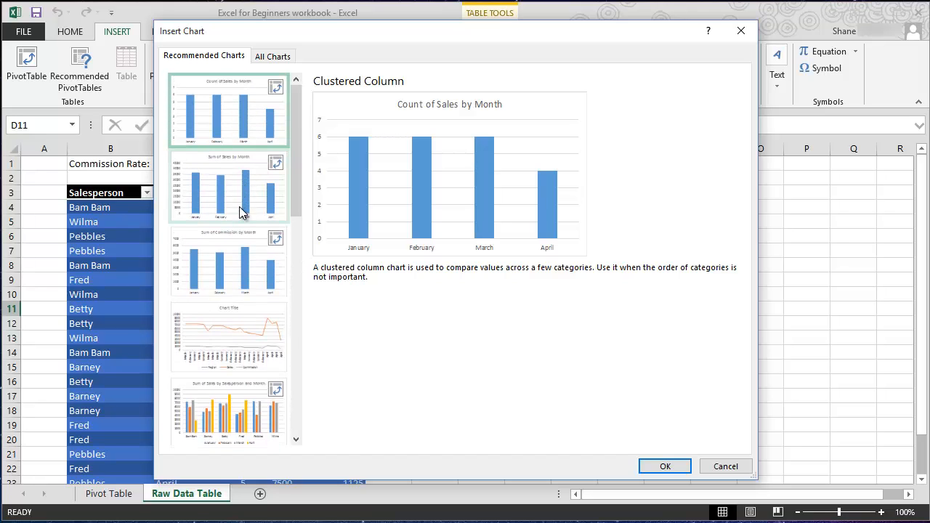
click(228, 185)
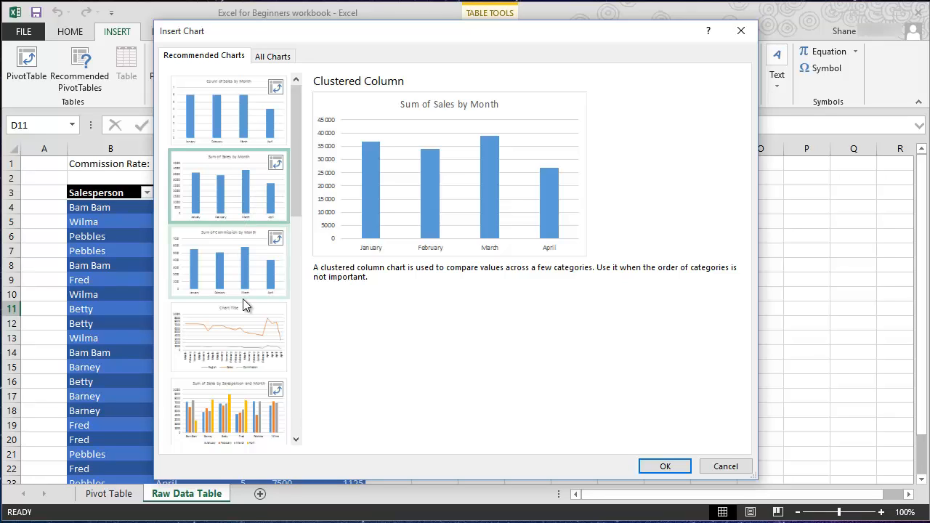
click(228, 353)
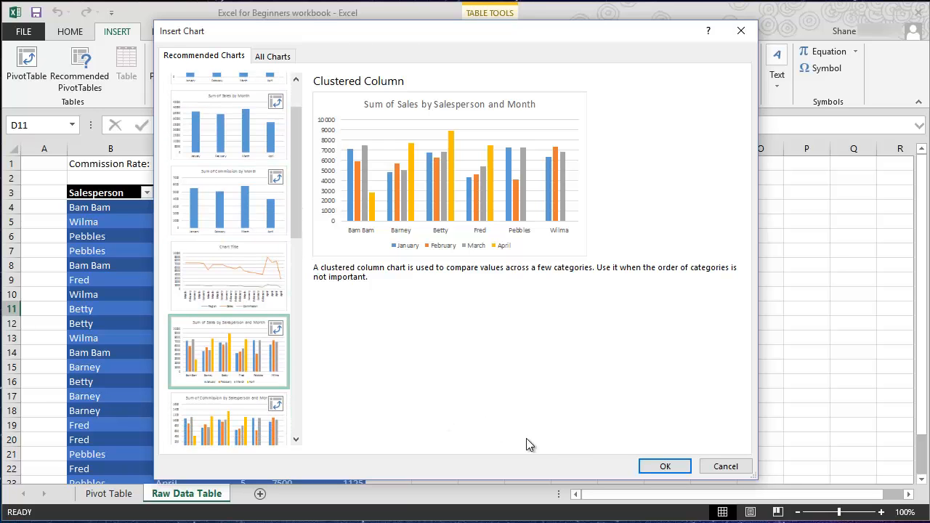
Insert the Salesperson-and-Month pivot chart and rename Sheet5 to Chart
click(665, 466)
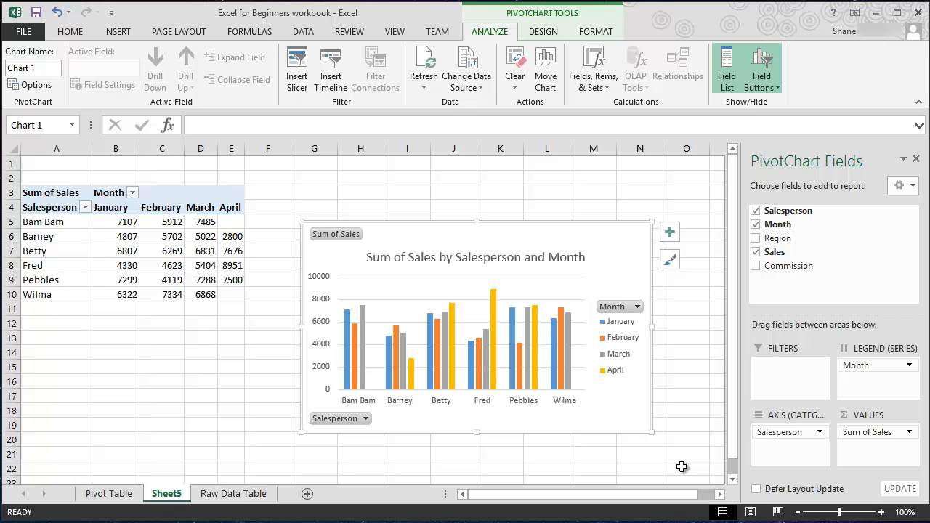
mouse_move(207, 463)
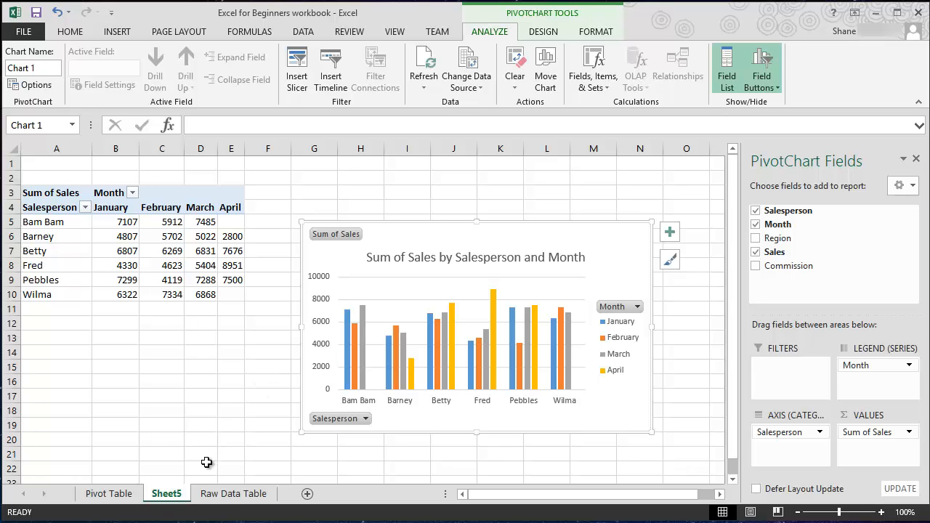
mouse_move(182, 502)
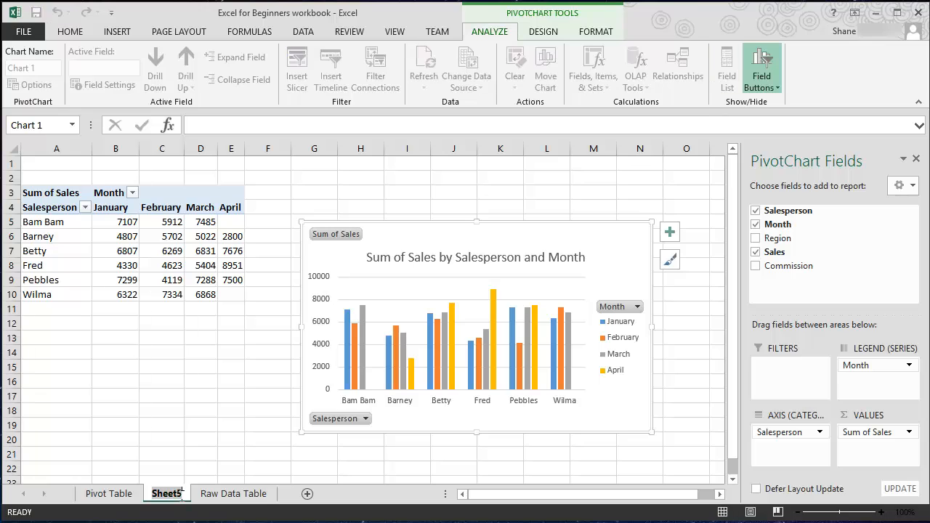
click(166, 493)
text(Chart)
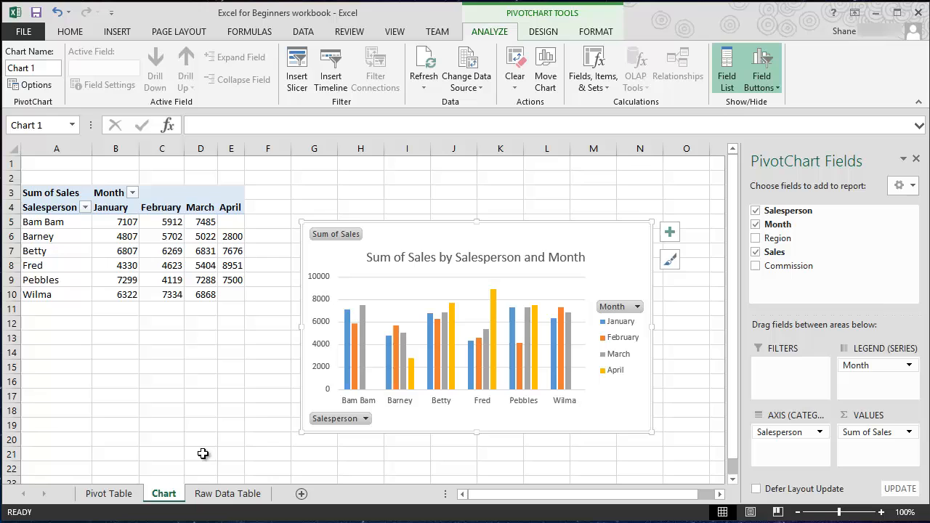
mouse_move(69, 222)
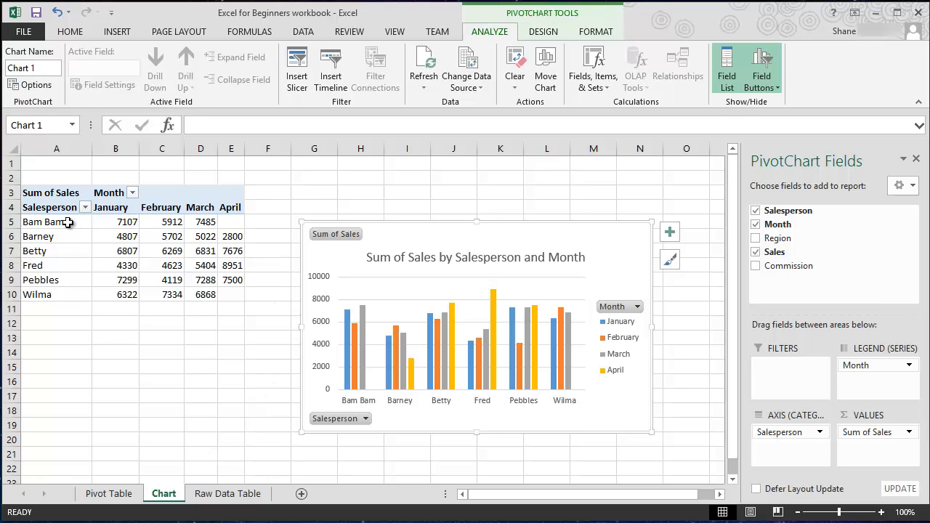
drag(56, 222, 231, 309)
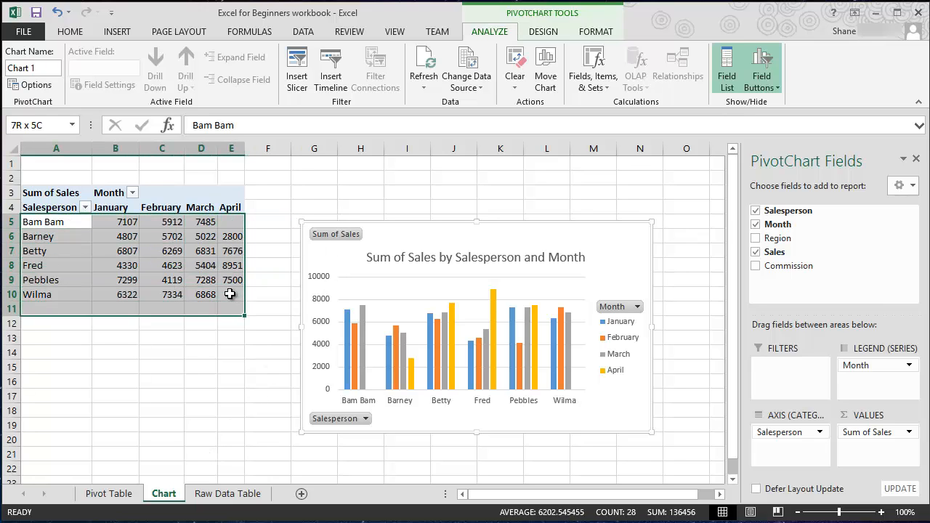
click(70, 31)
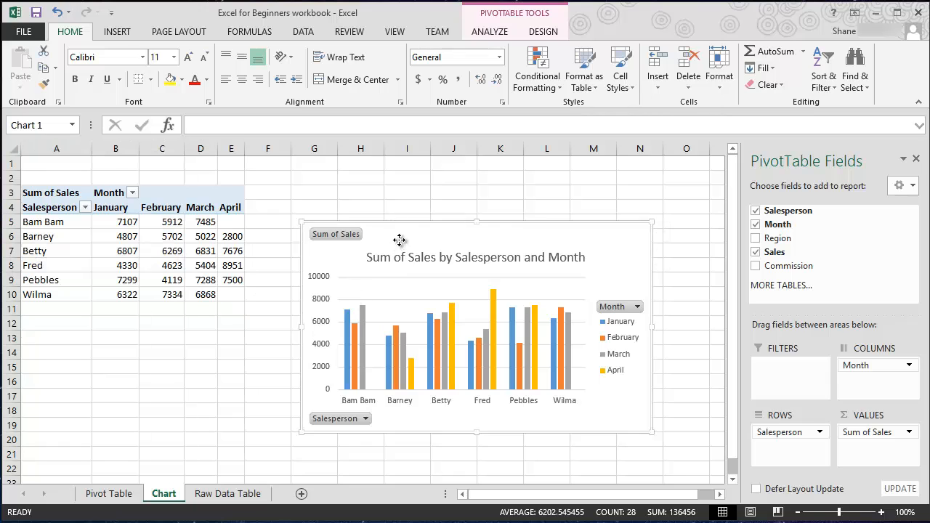
Select the pivot chart and show its Month filter with January–April included
click(489, 31)
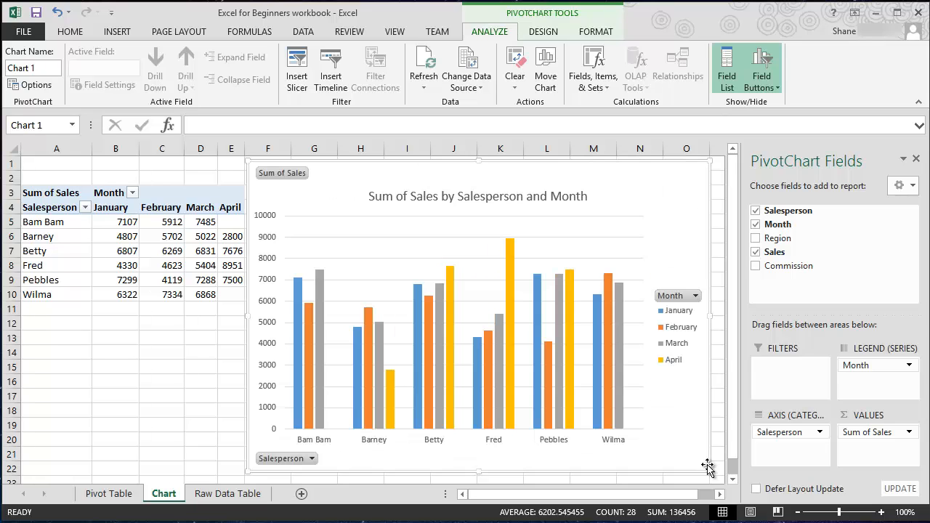
mouse_move(481, 312)
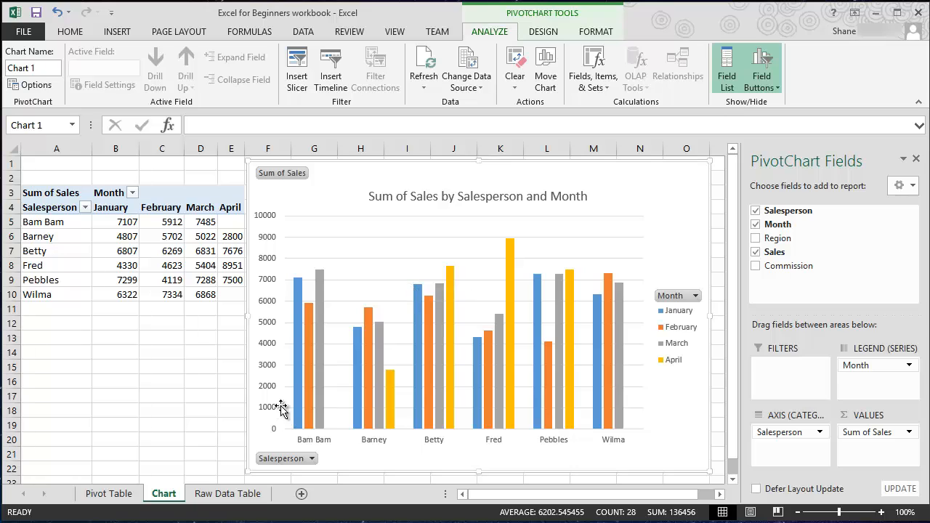
mouse_move(443, 367)
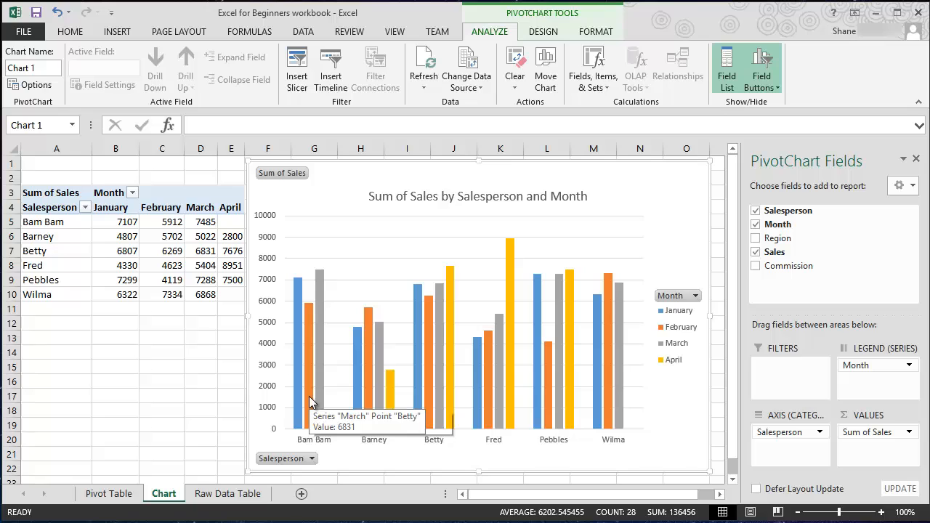
mouse_move(472, 399)
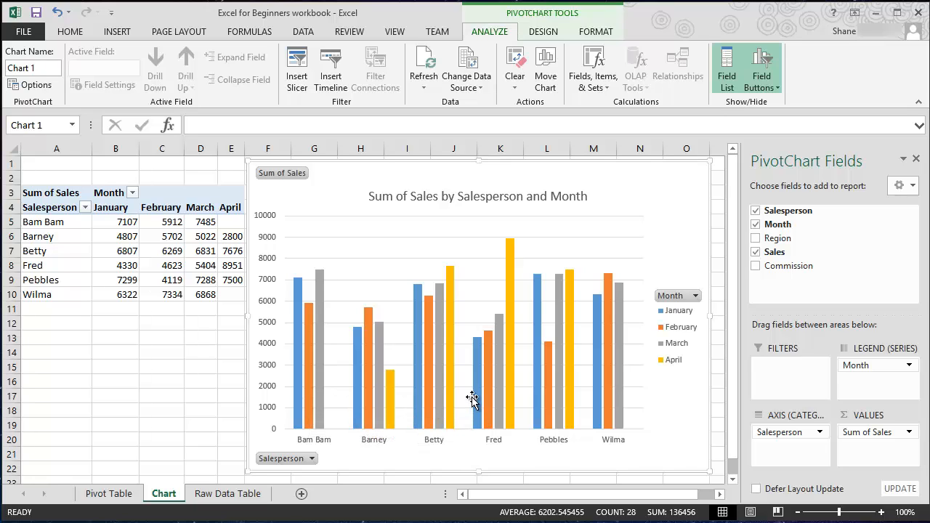
mouse_move(609, 393)
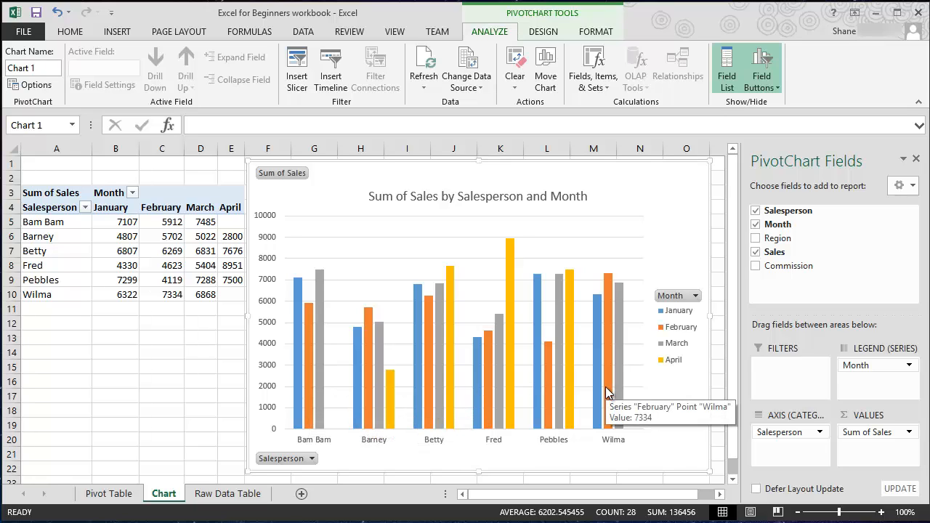
mouse_move(345, 191)
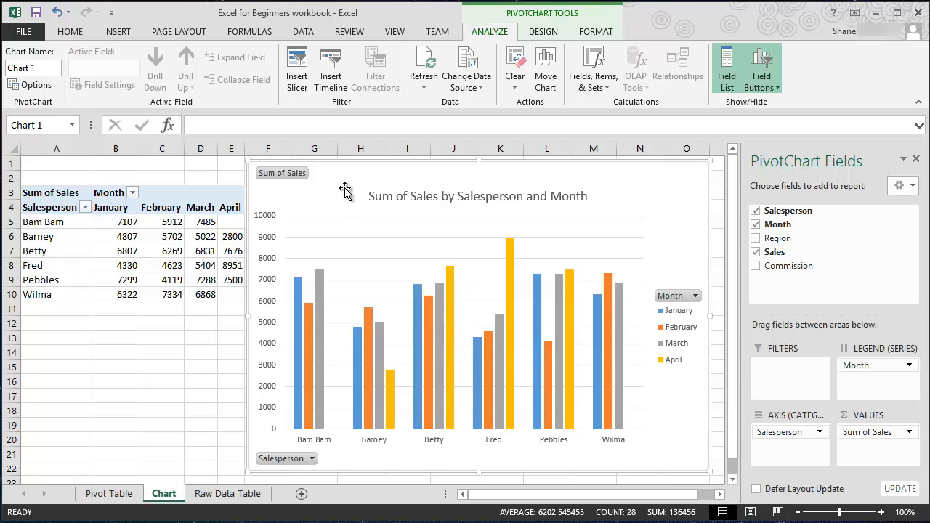
mouse_move(316, 463)
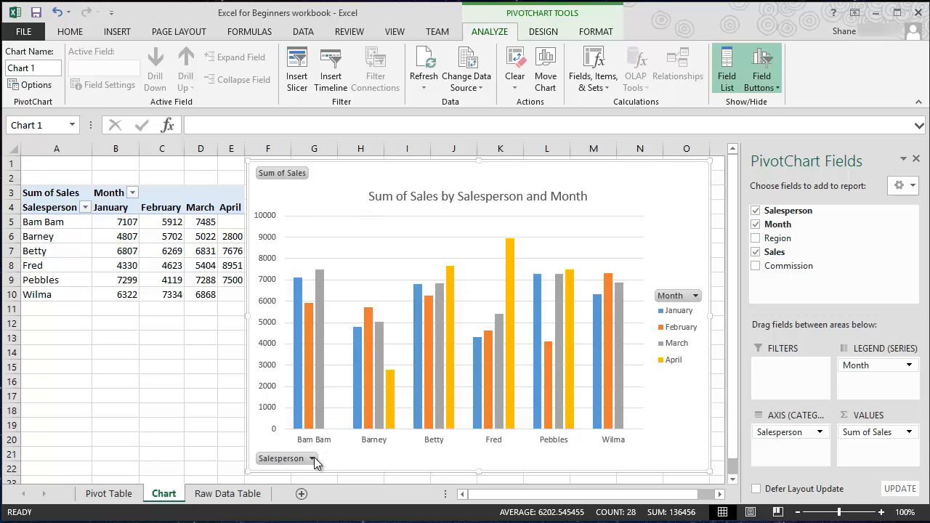
click(694, 295)
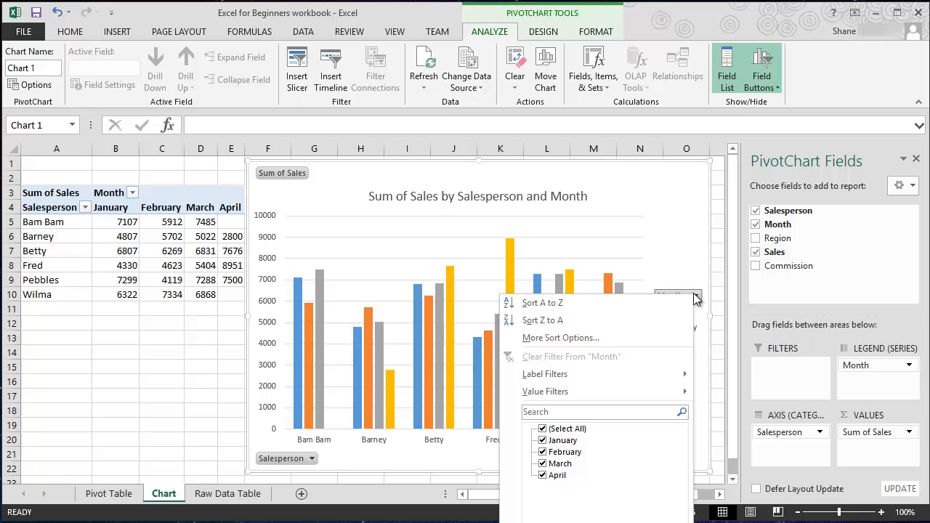
mouse_move(698, 300)
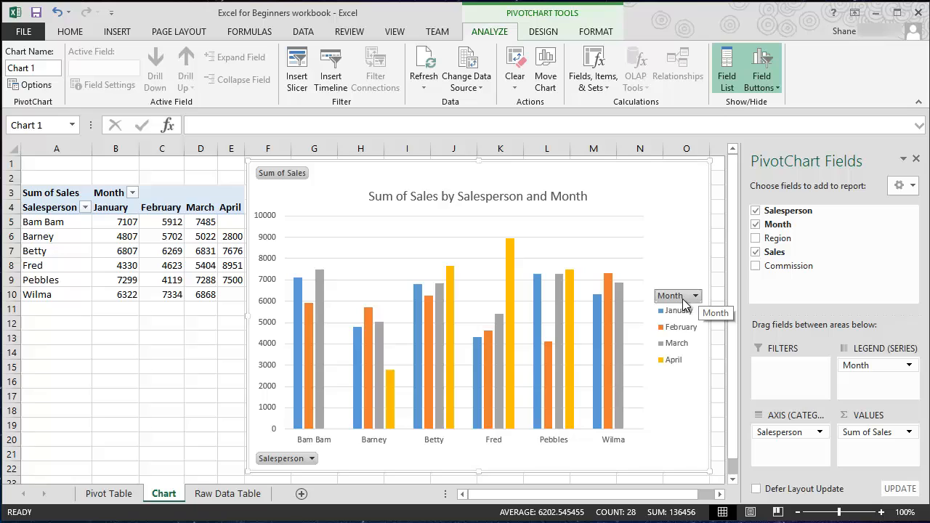
Show the chart's Salesperson filter list with all six salespeople checked
click(310, 459)
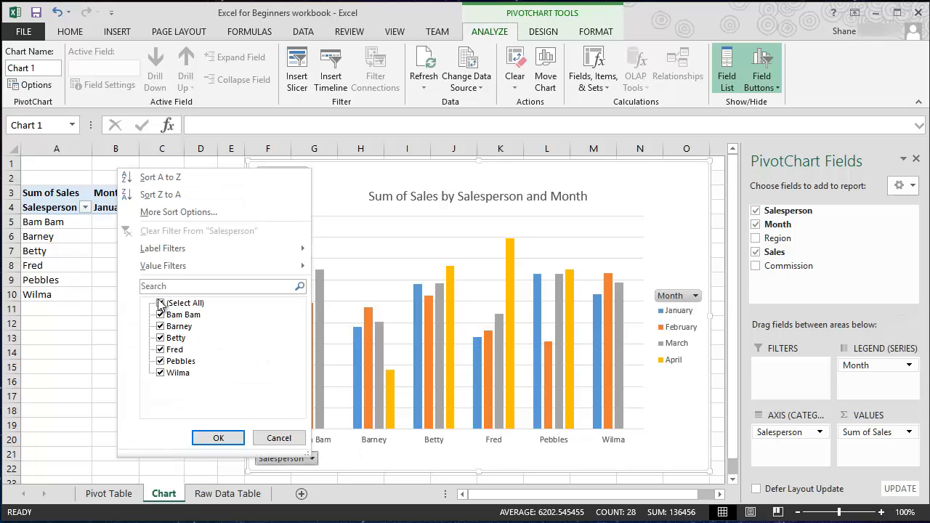
Limit the Salesperson filter to Bam Bam, Barney and Betty, then re-include everyone
click(160, 303)
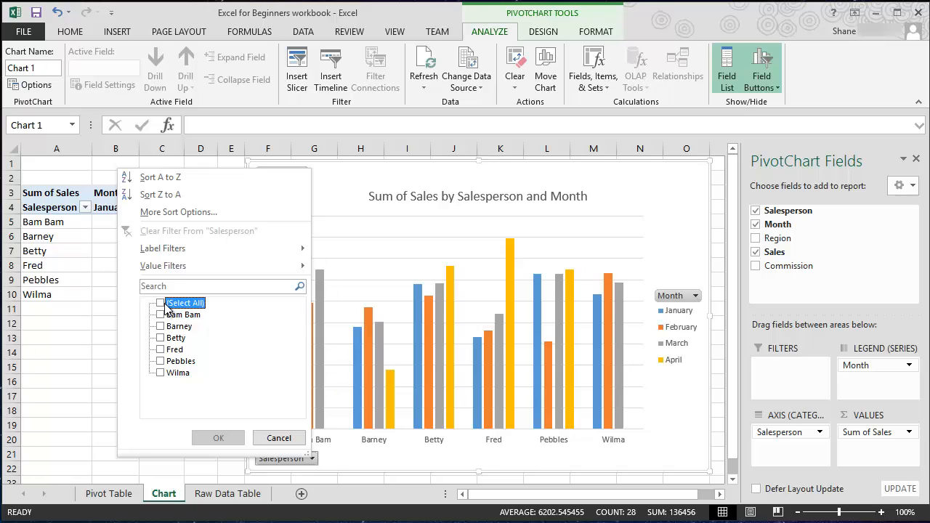
click(159, 326)
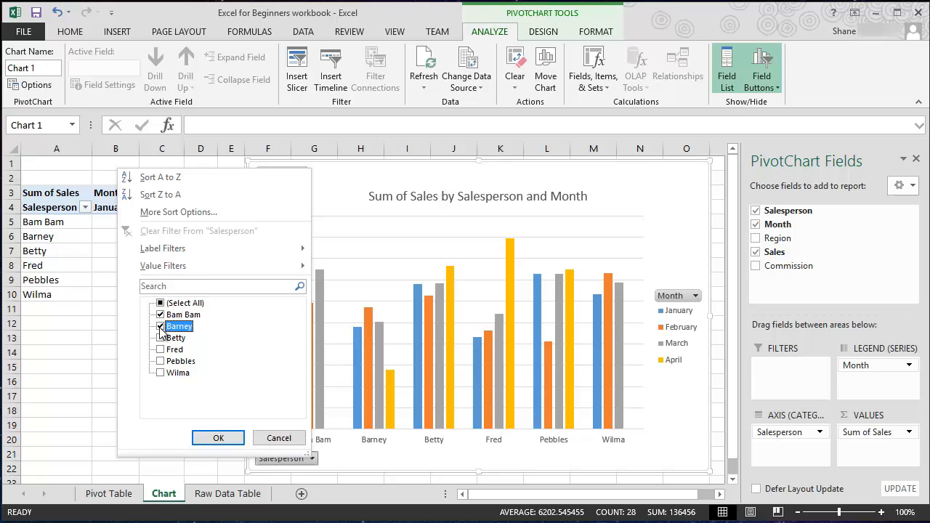
click(161, 325)
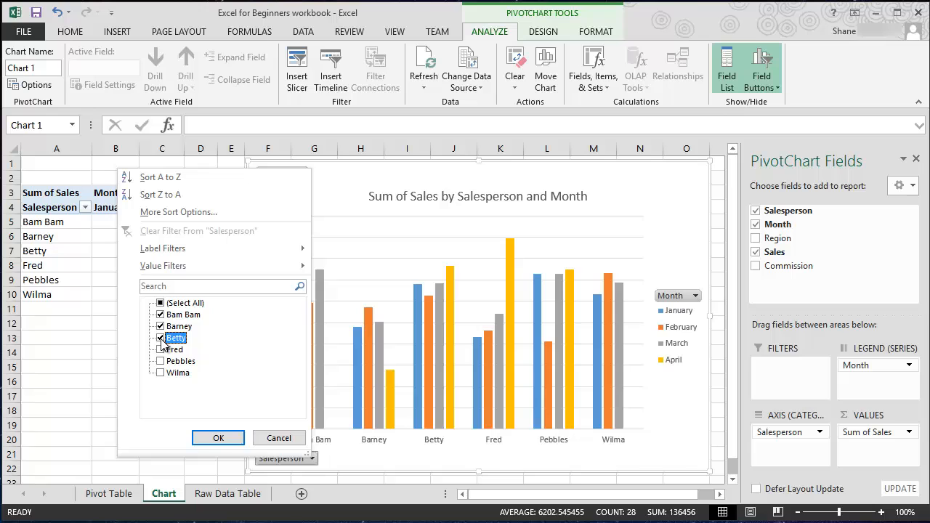
click(218, 438)
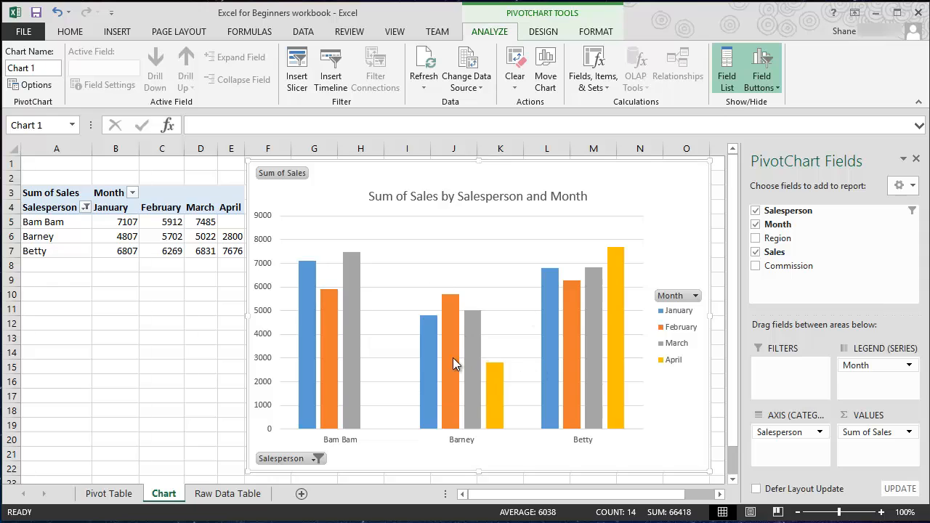
mouse_move(342, 463)
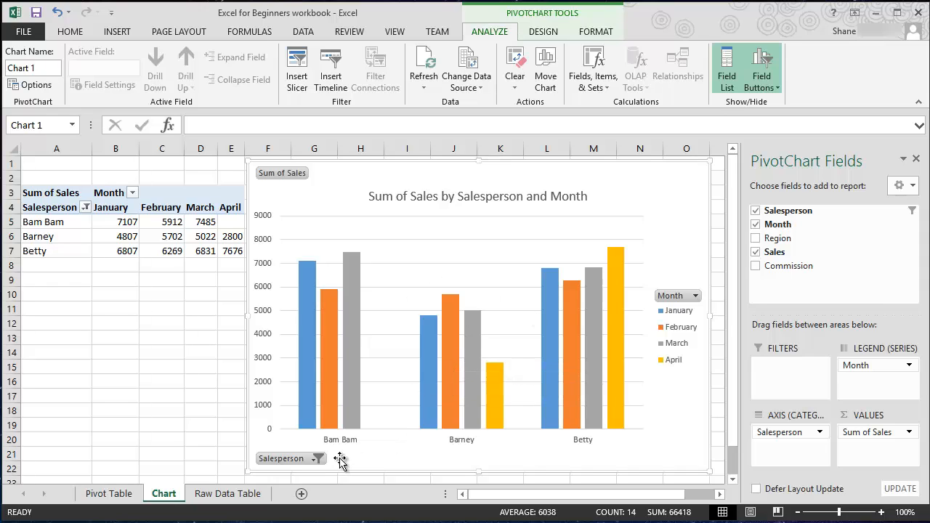
click(316, 458)
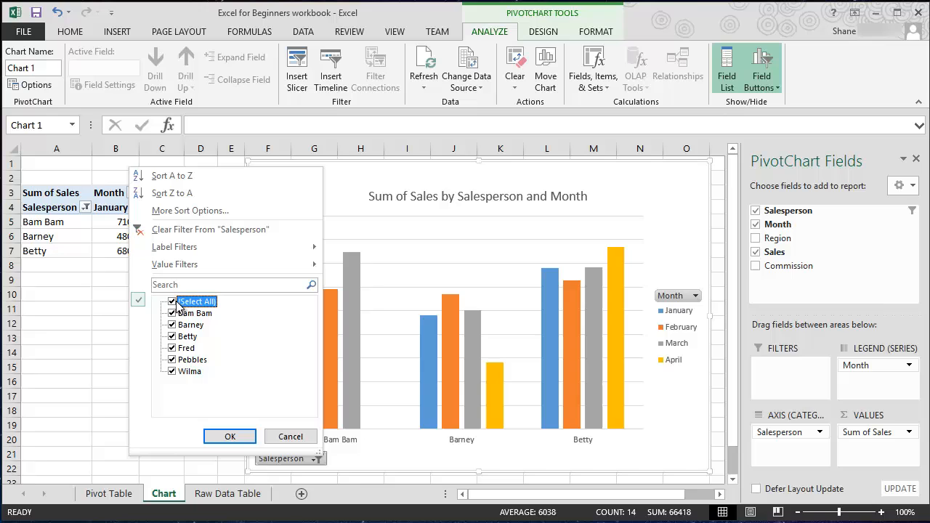
click(229, 436)
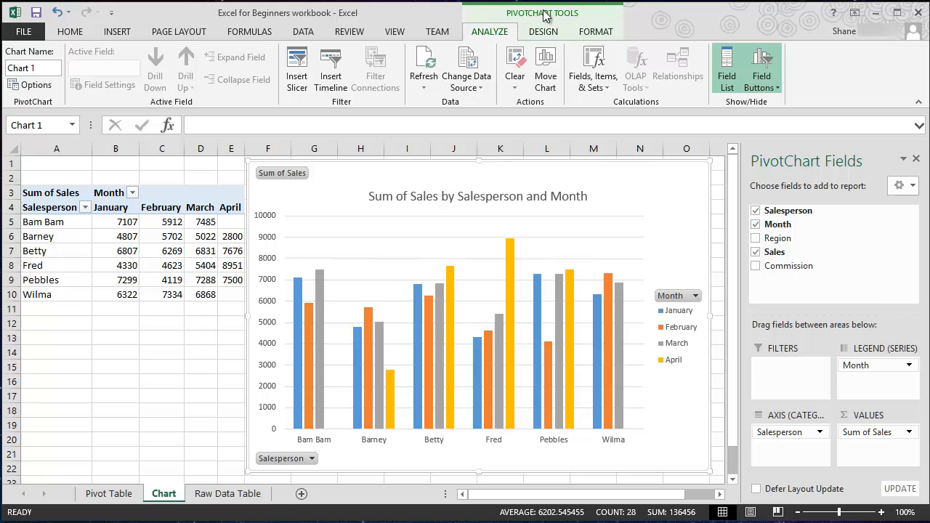
mouse_move(516, 21)
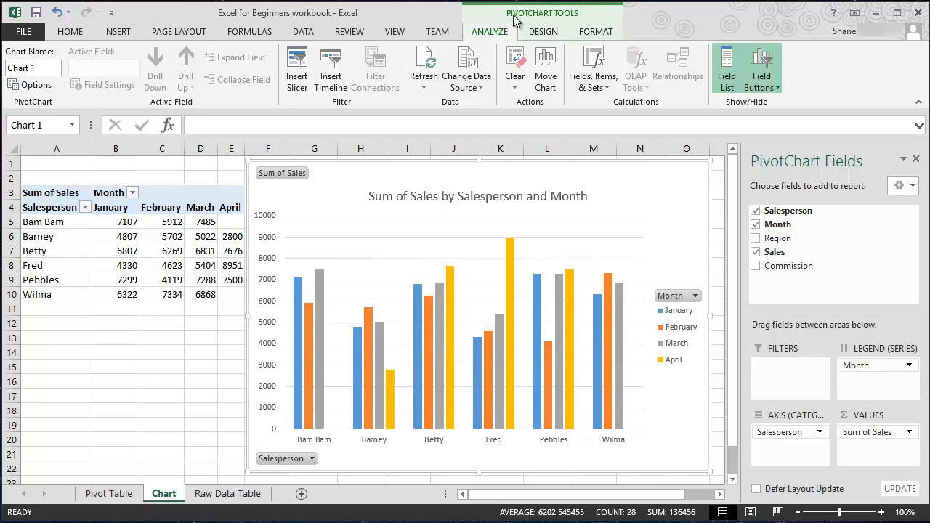
mouse_move(569, 24)
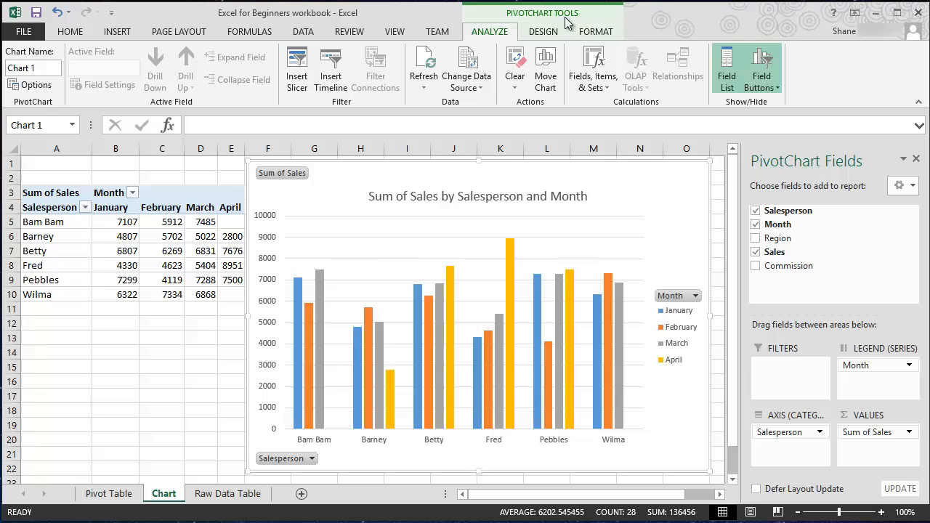
mouse_move(485, 40)
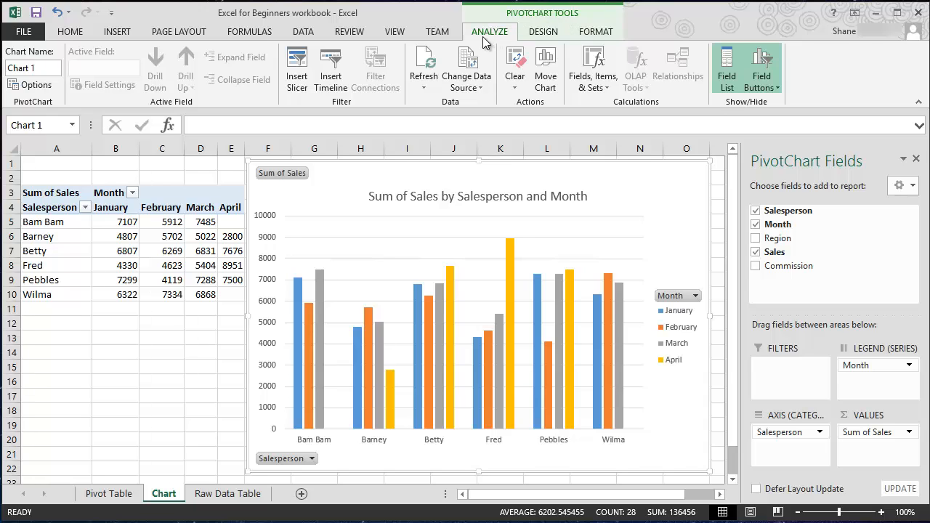
Show the PivotChart Tools Design tab with its chart style choices
click(542, 32)
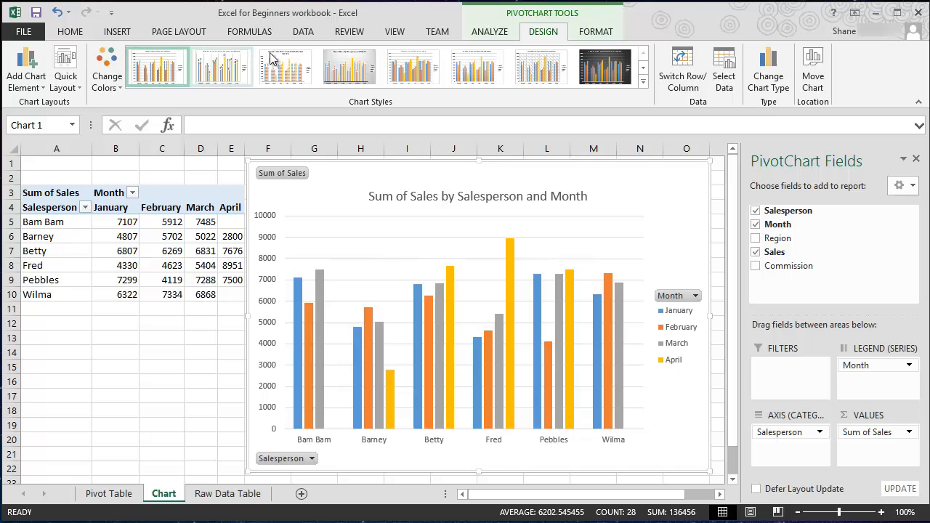
Expand the Chart Styles gallery and apply the dark style with glowing outlined bars
click(643, 82)
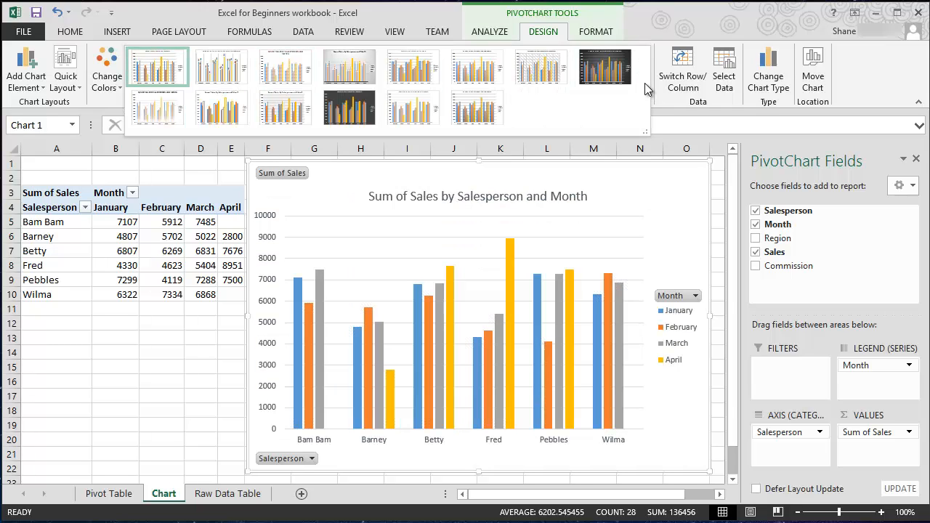
click(643, 81)
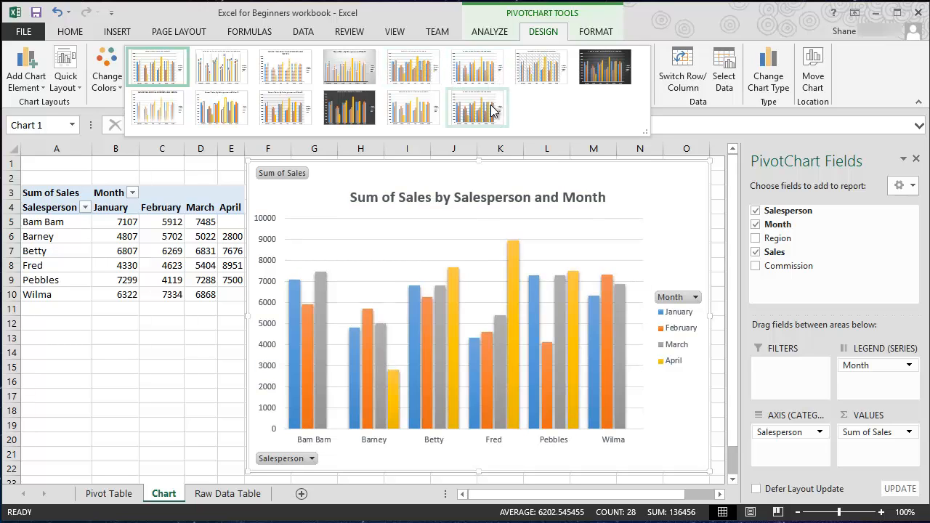
click(605, 67)
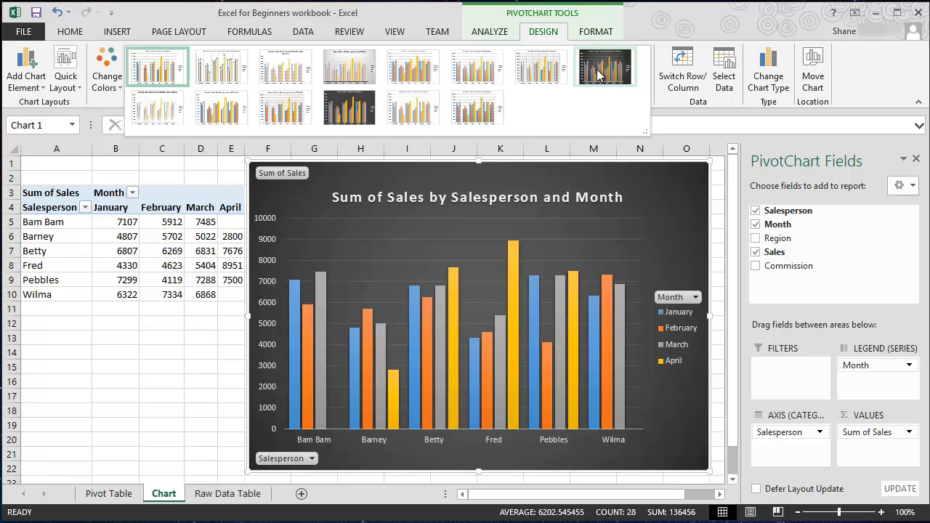
click(349, 108)
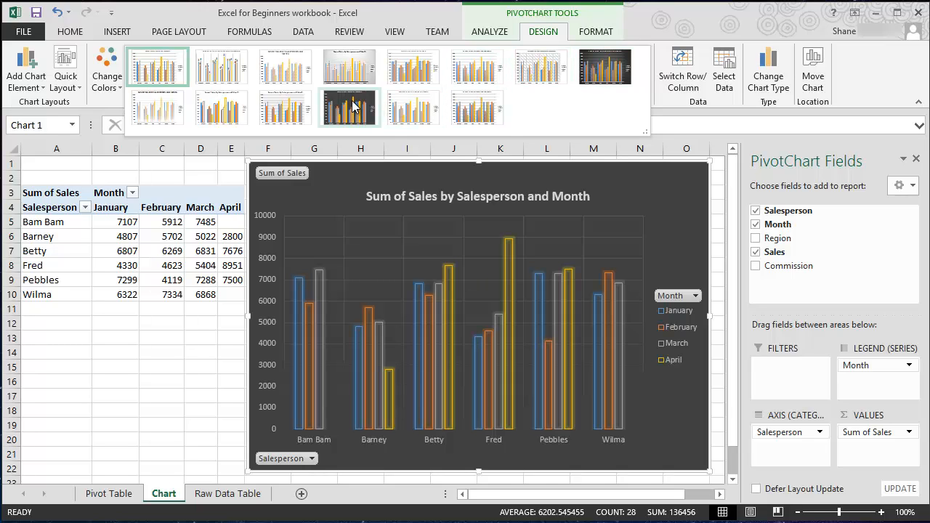
mouse_move(350, 108)
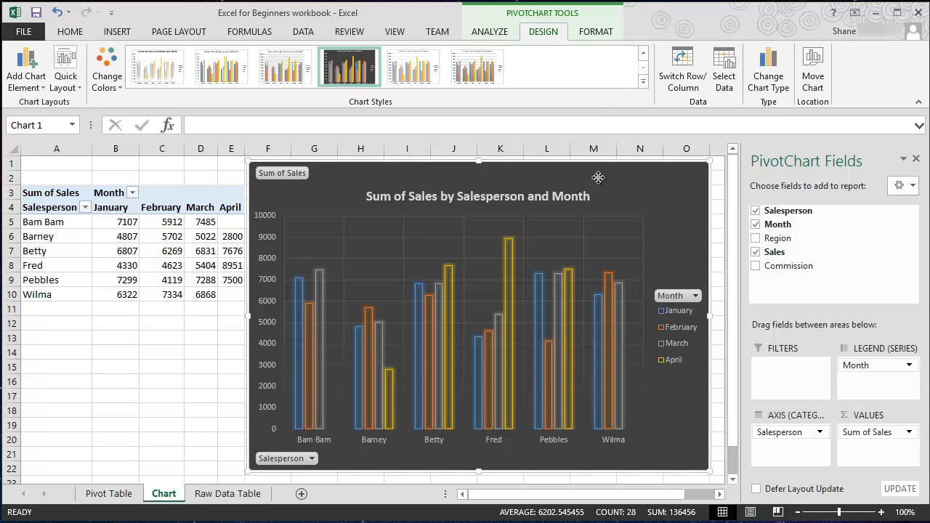
click(162, 367)
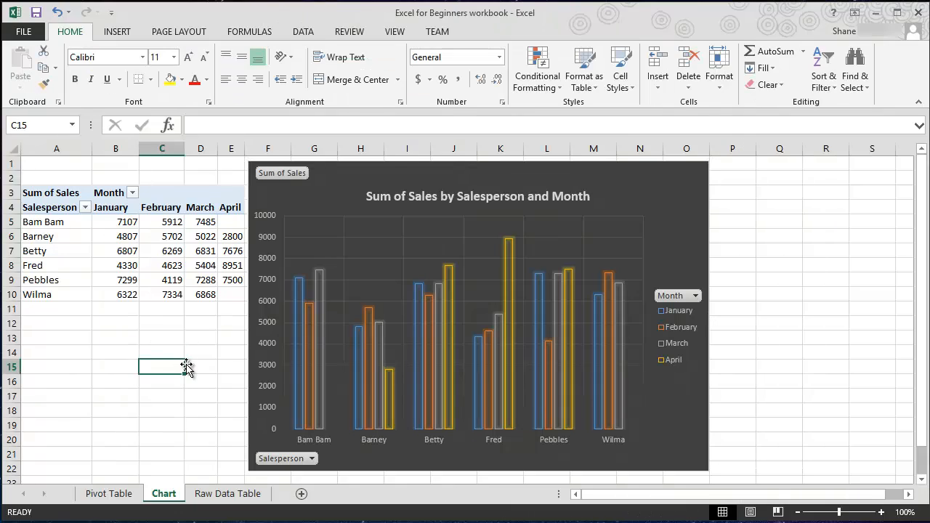
click(477, 316)
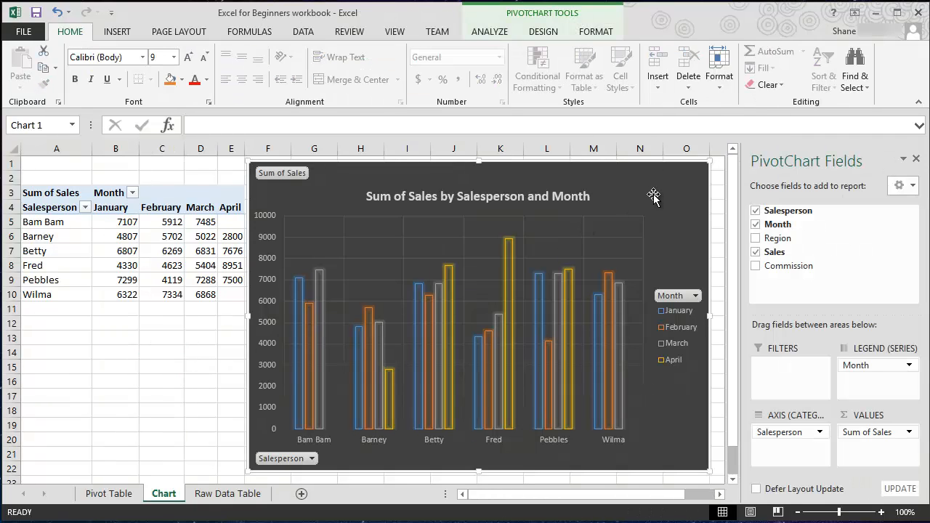
mouse_move(435, 394)
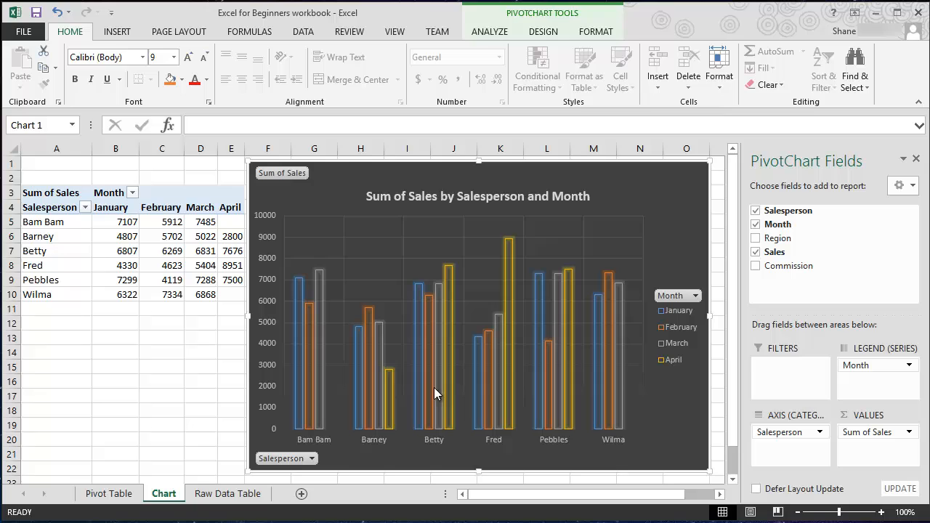
mouse_move(464, 428)
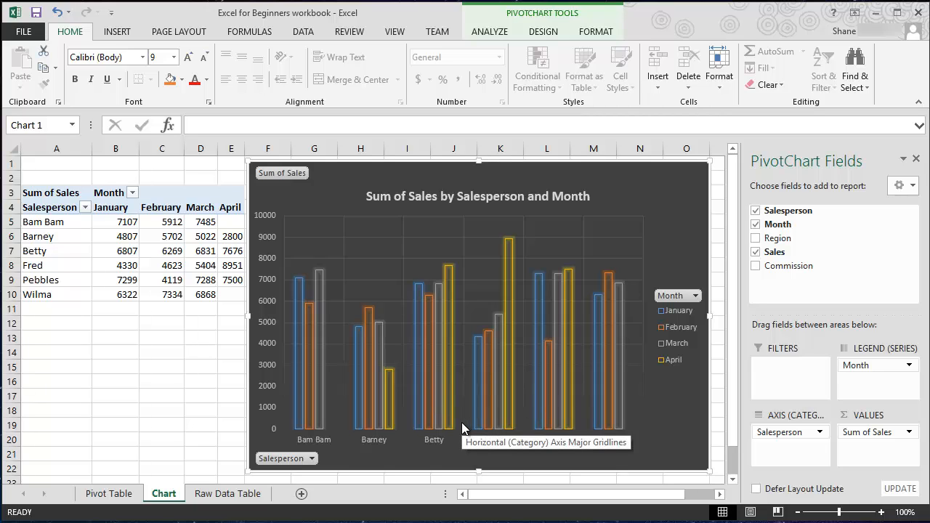
mouse_move(493, 346)
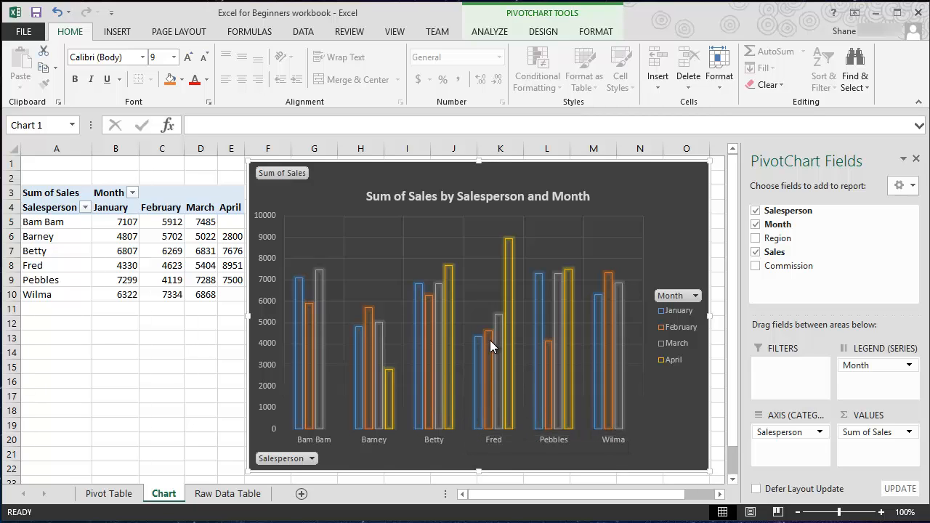
mouse_move(322, 360)
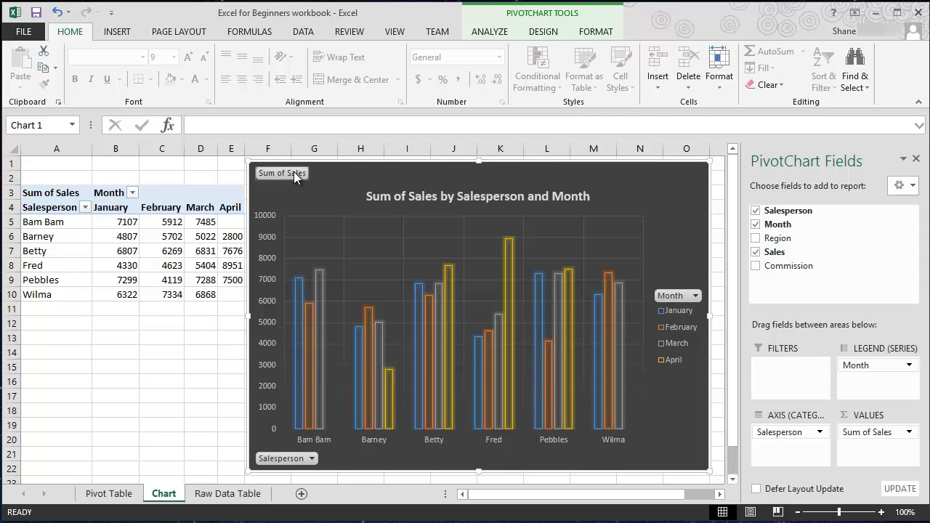
mouse_move(269, 306)
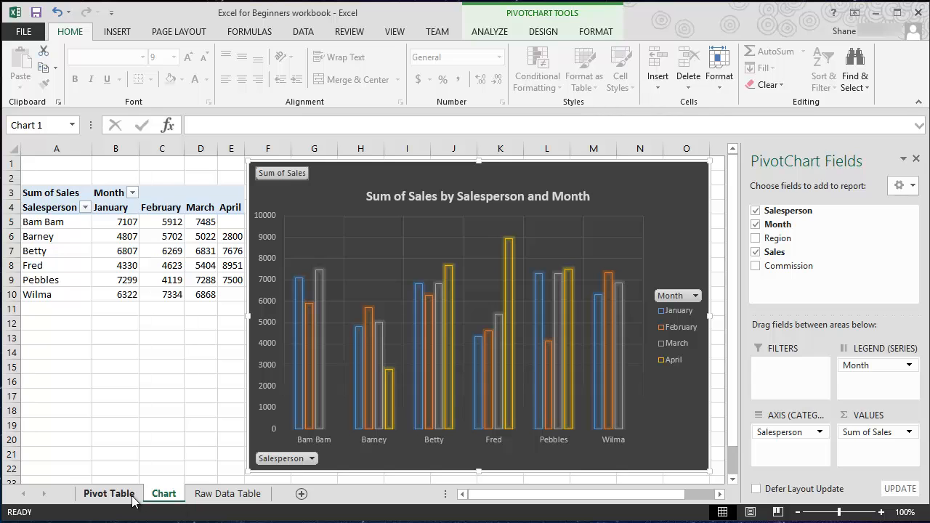
click(108, 493)
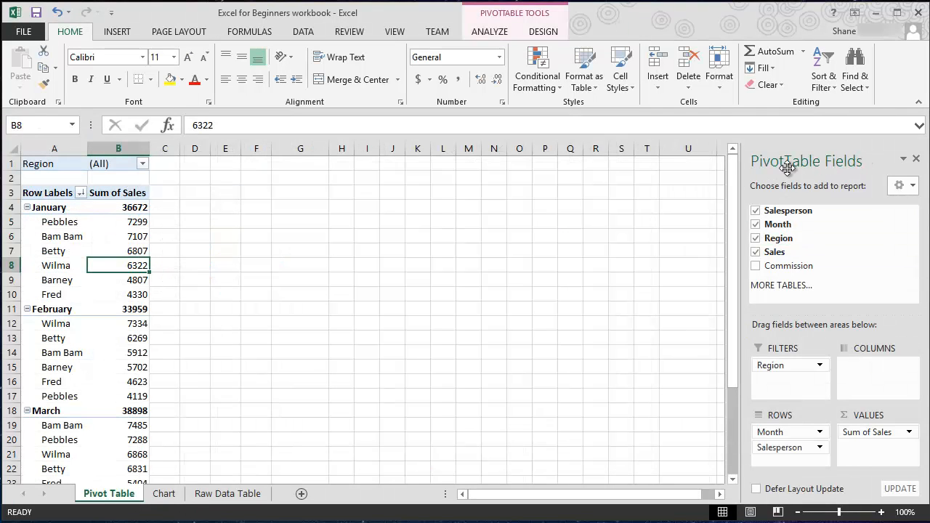
click(164, 493)
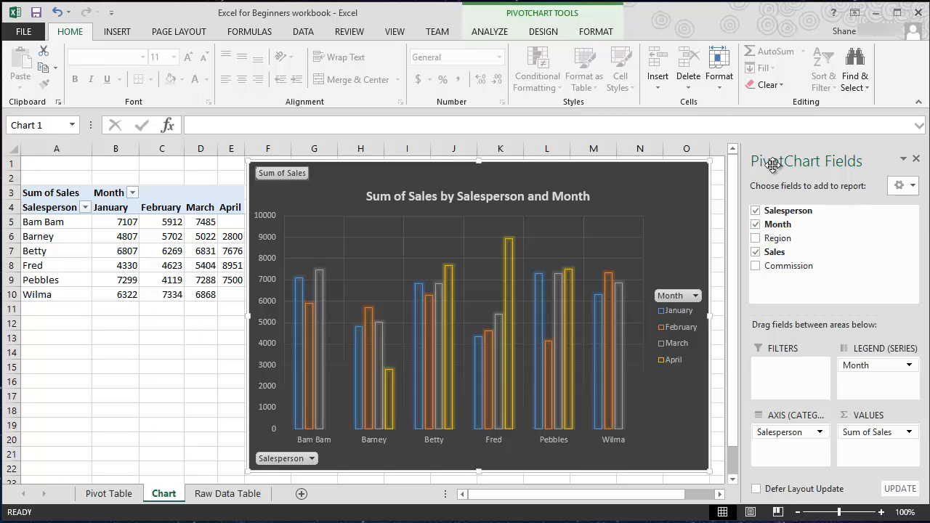
mouse_move(492, 324)
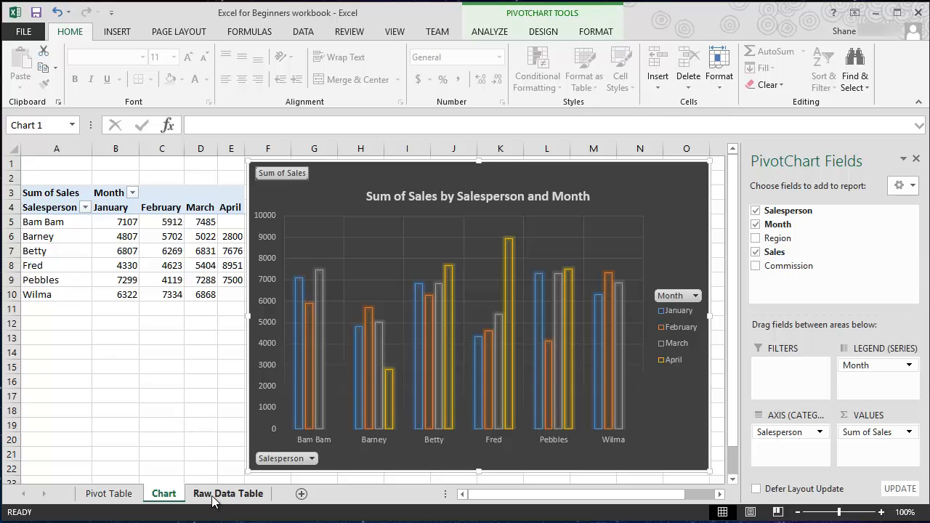
click(228, 493)
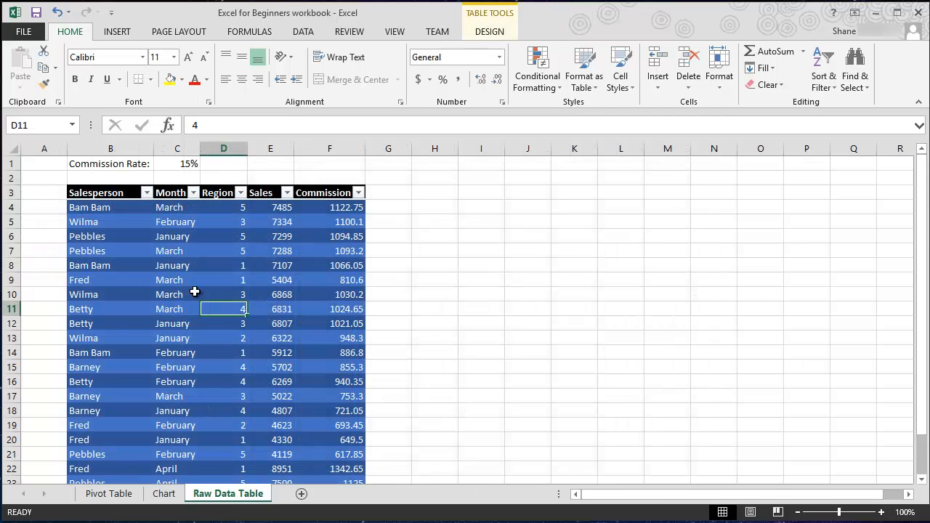
mouse_move(173, 333)
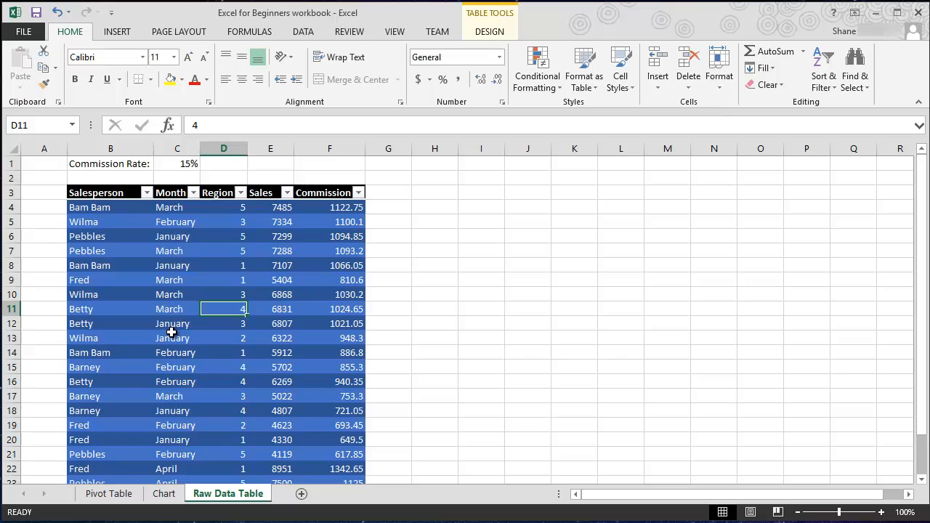
mouse_move(211, 397)
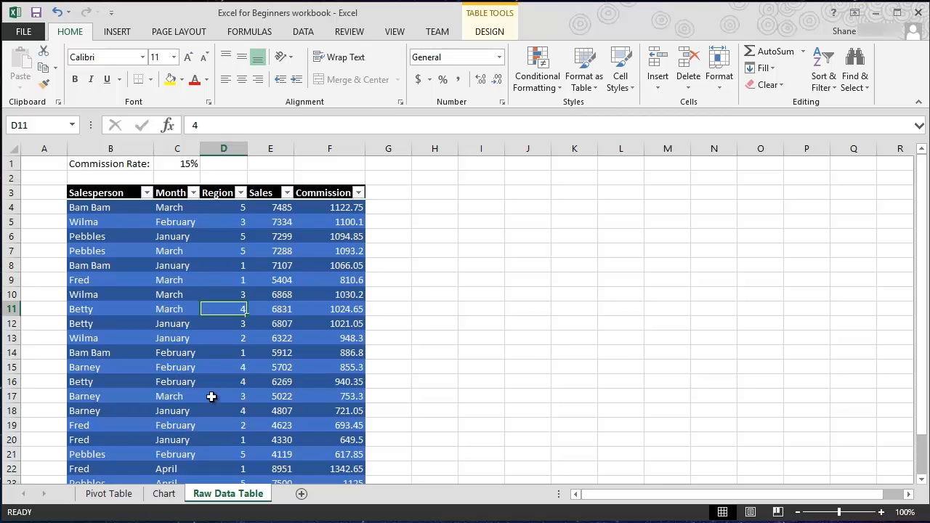
click(164, 494)
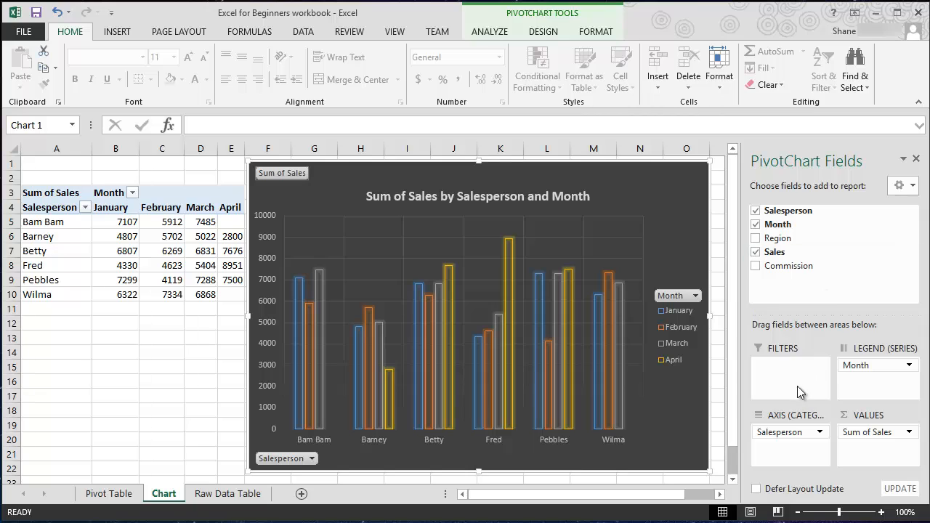
mouse_move(810, 365)
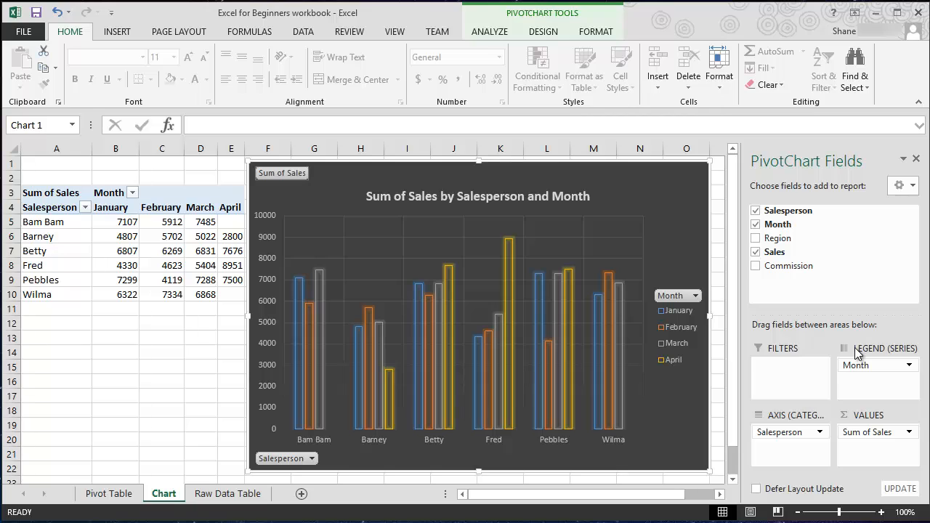
mouse_move(850, 354)
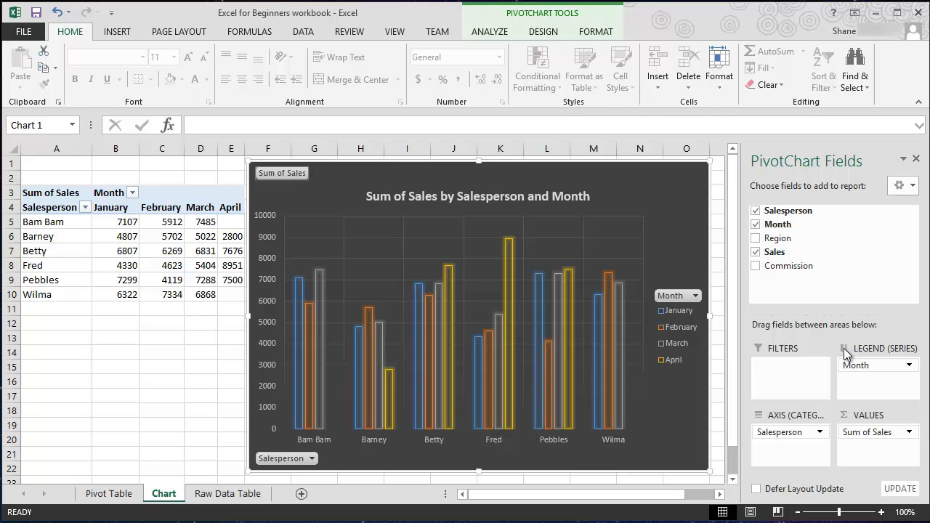
mouse_move(805, 210)
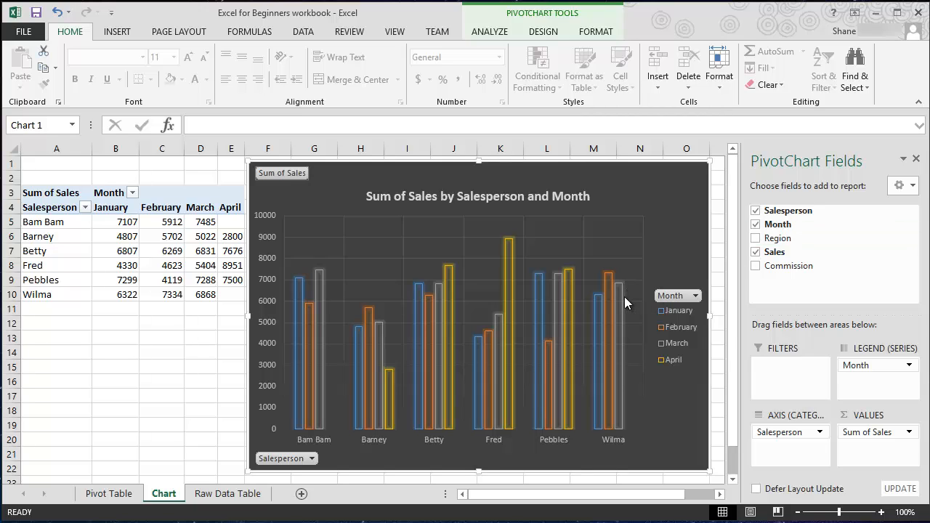
mouse_move(611, 294)
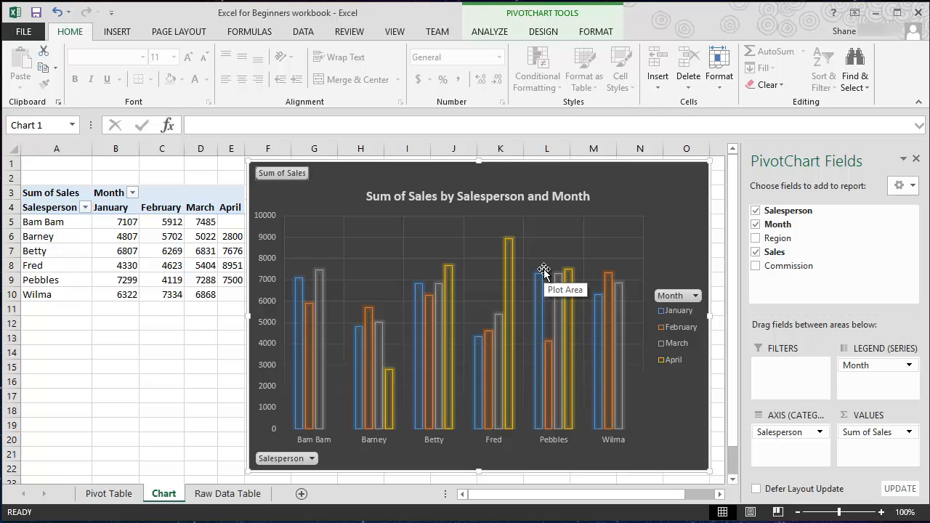
mouse_move(550, 274)
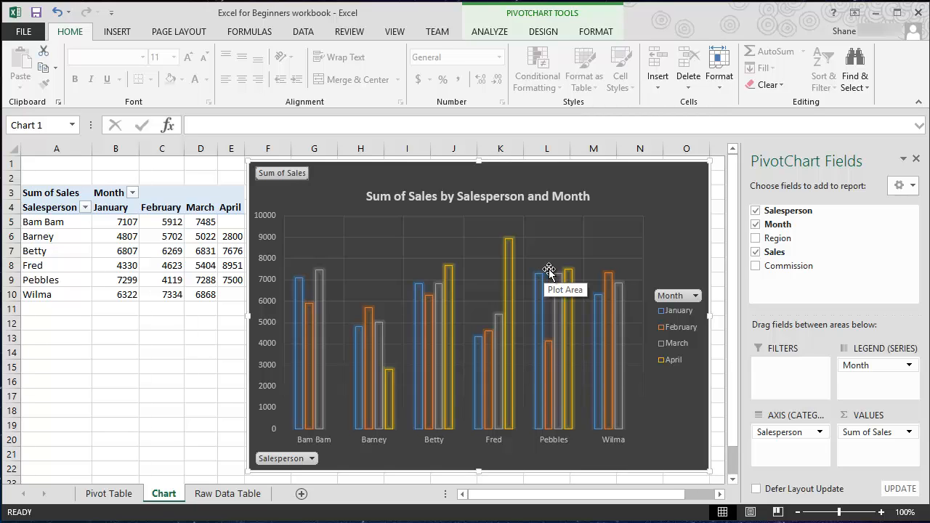
mouse_move(451, 269)
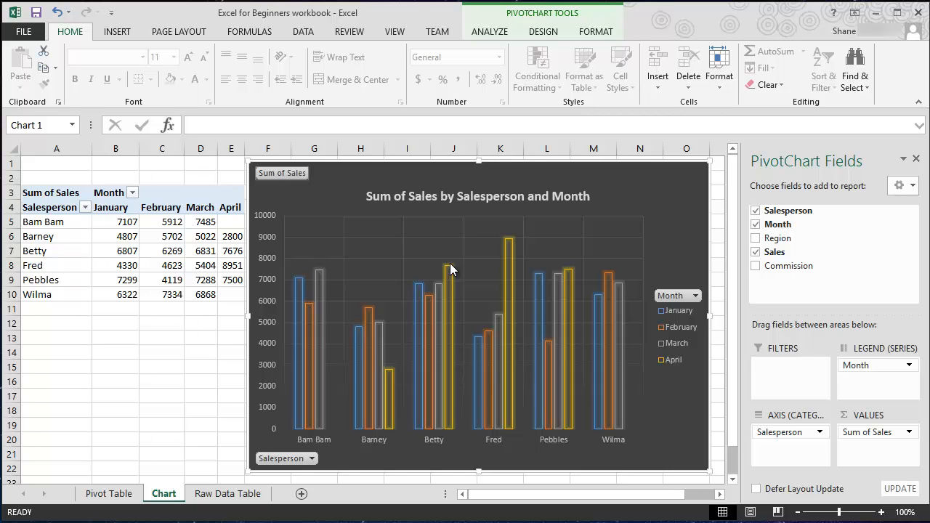
mouse_move(530, 259)
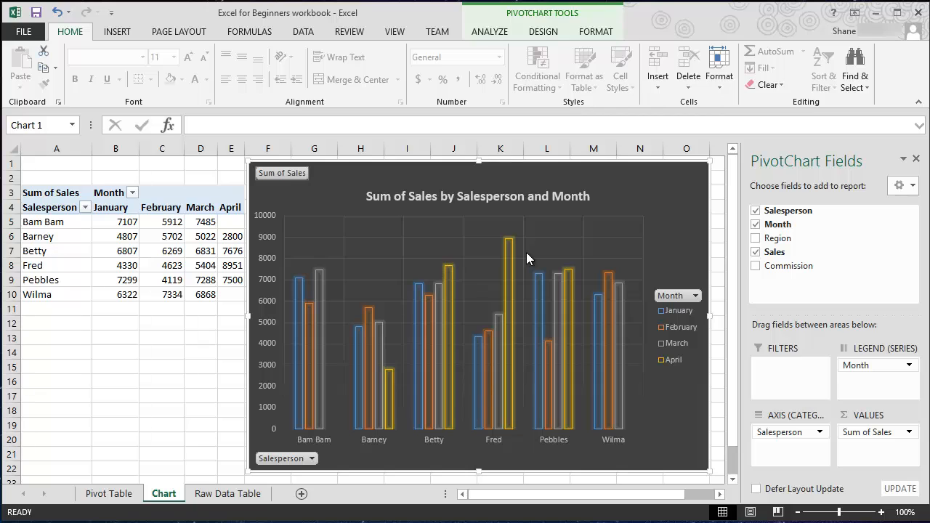